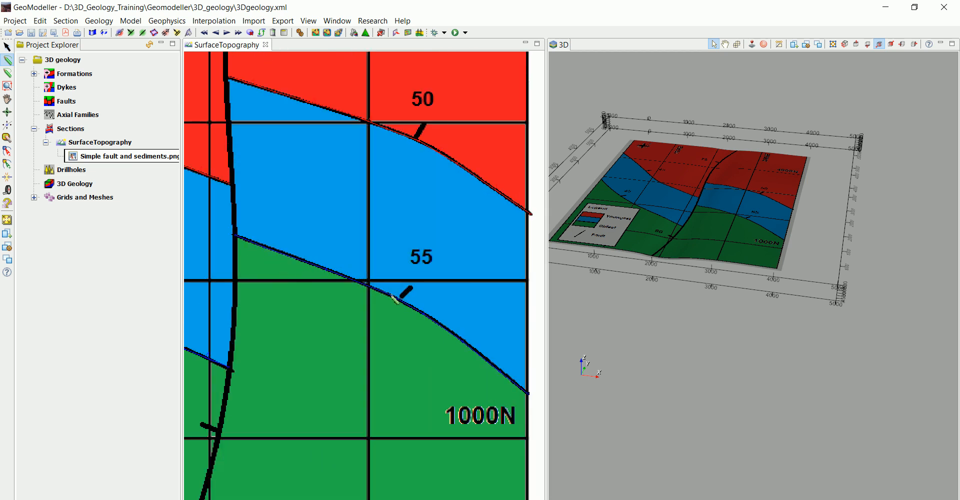
Edit the Mid contact point's geology data, toggling its associated orientation option, and close the window
{"action": "right_click", "coordinate": [398, 300]}
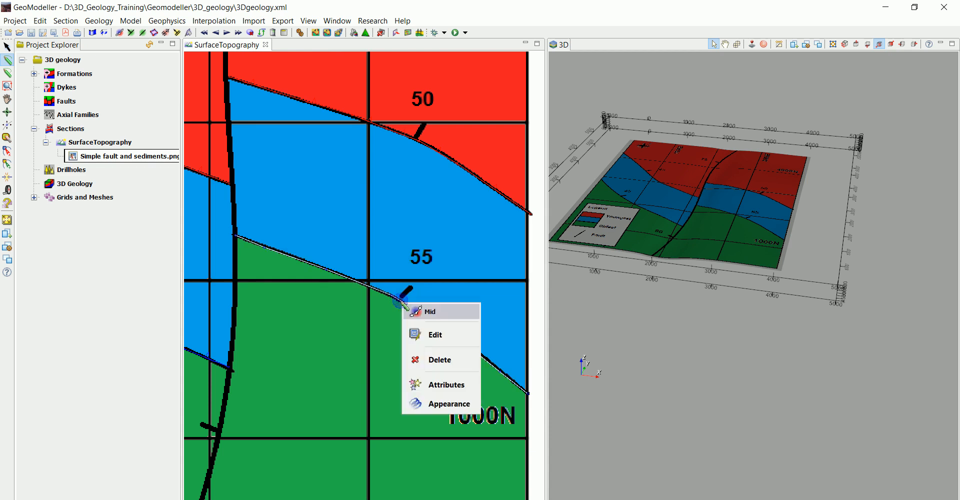
{"action": "left_click", "coordinate": [435, 335]}
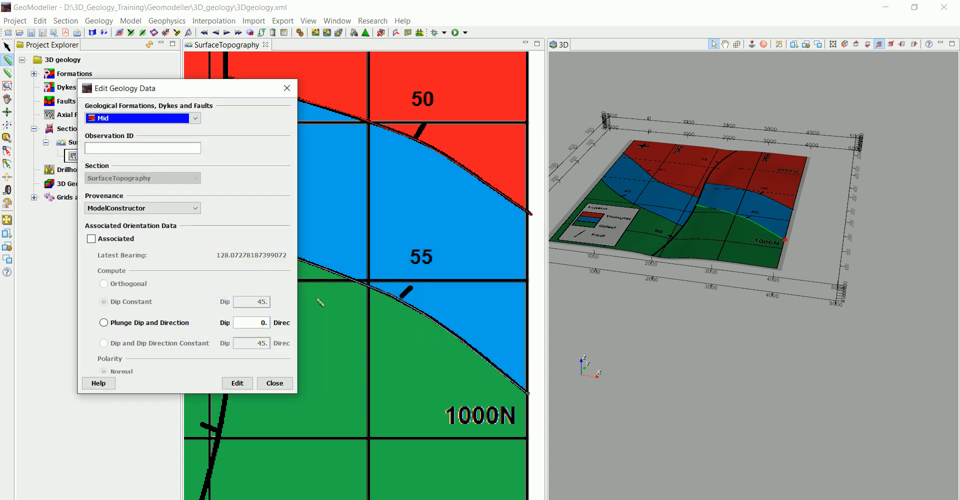
{"action": "left_click", "coordinate": [91, 239]}
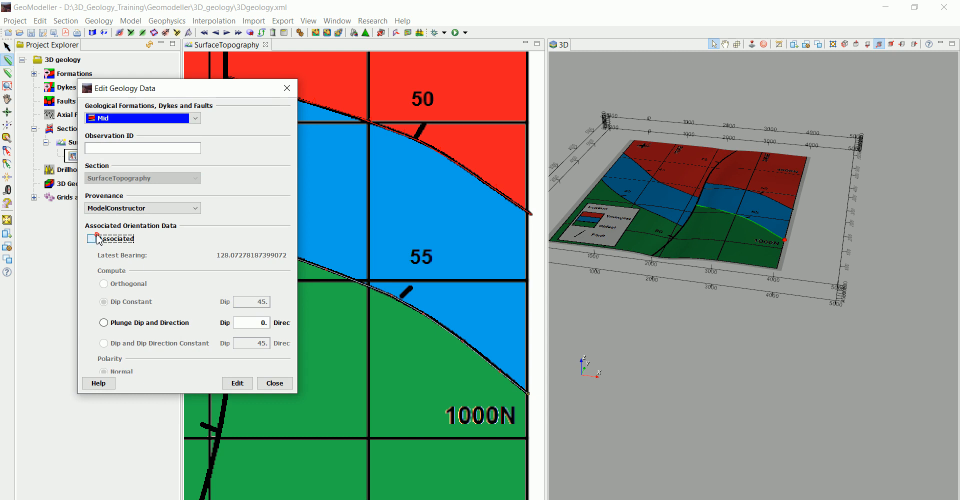
{"action": "left_click", "coordinate": [91, 238]}
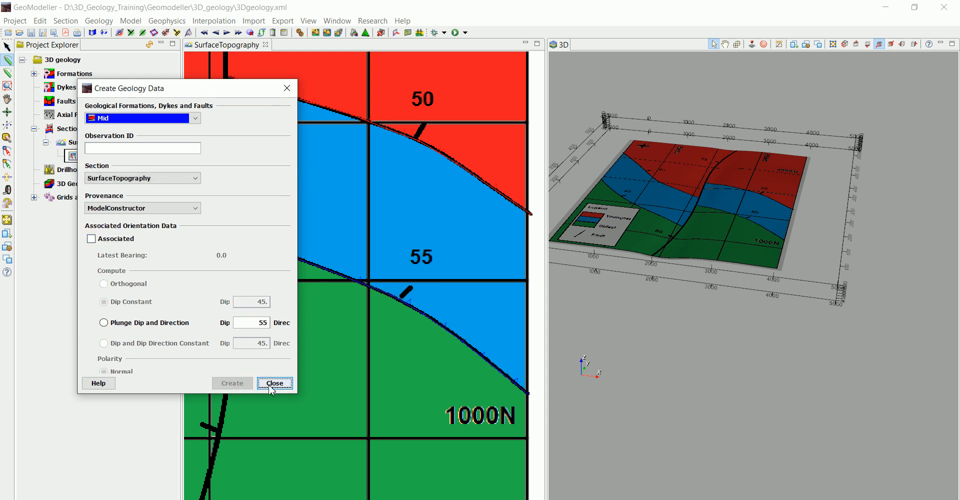
{"action": "left_click", "coordinate": [275, 382]}
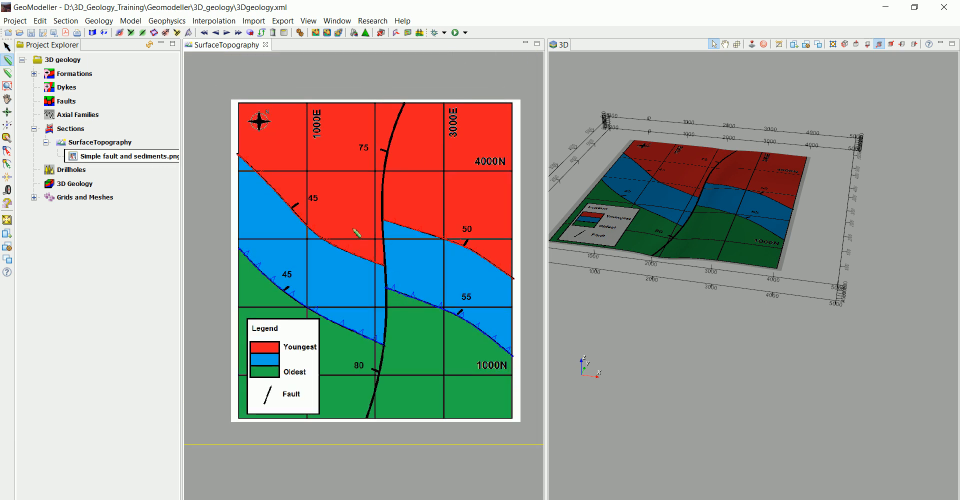
{"action": "mouse_move", "coordinate": [625, 222]}
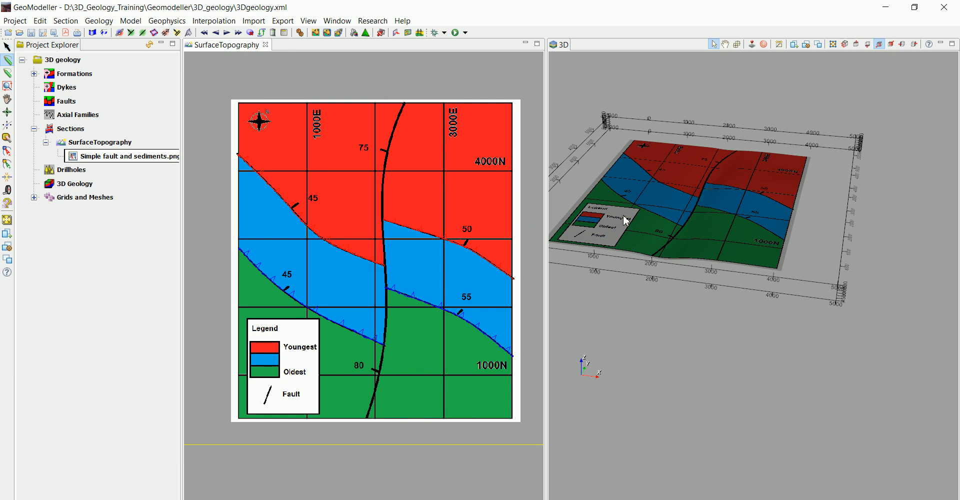
Orbit the 3D model to view the mapped surface from the opposite side
{"action": "left_click_drag", "start_coordinate": [625, 220], "coordinate": [674, 316]}
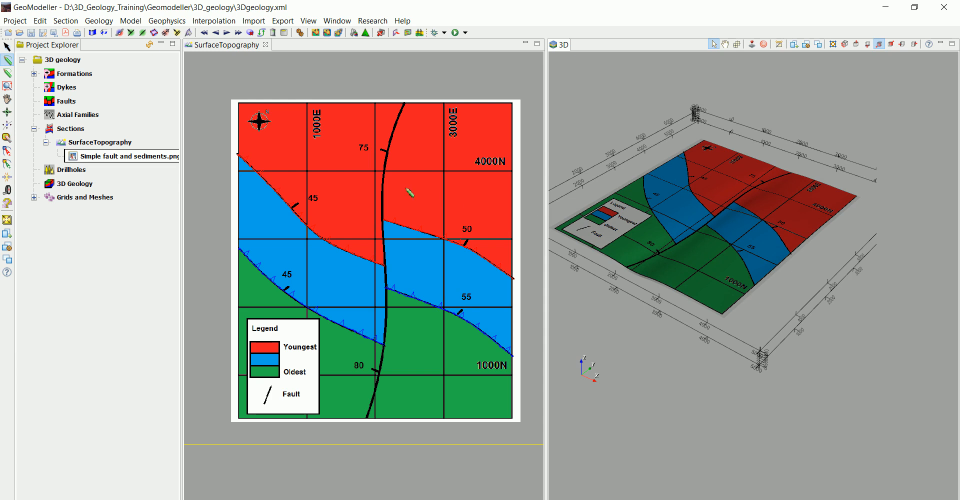
{"action": "mouse_move", "coordinate": [294, 62]}
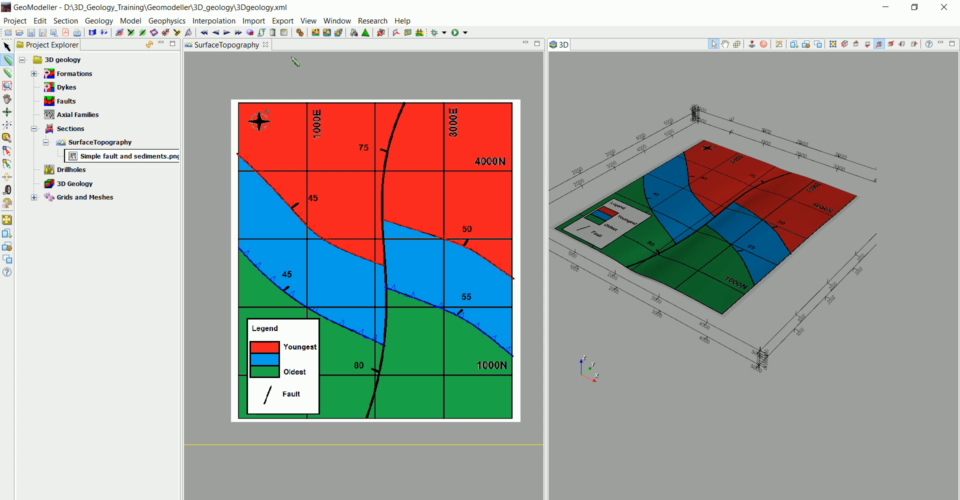
{"action": "mouse_move", "coordinate": [392, 214]}
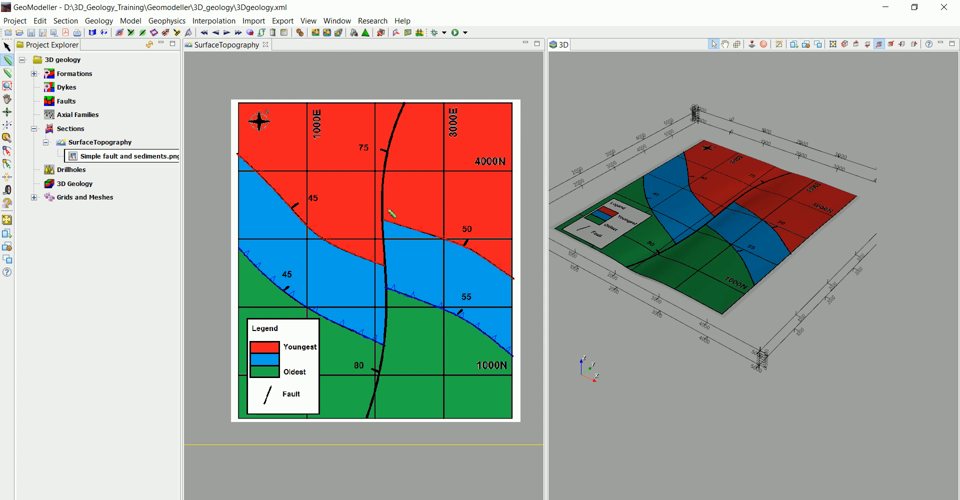
{"action": "mouse_move", "coordinate": [490, 349]}
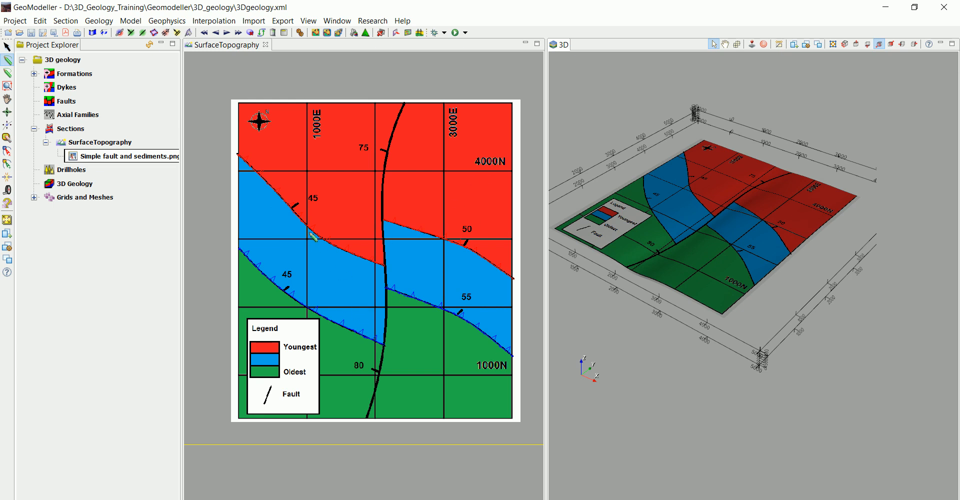
{"action": "mouse_move", "coordinate": [309, 100]}
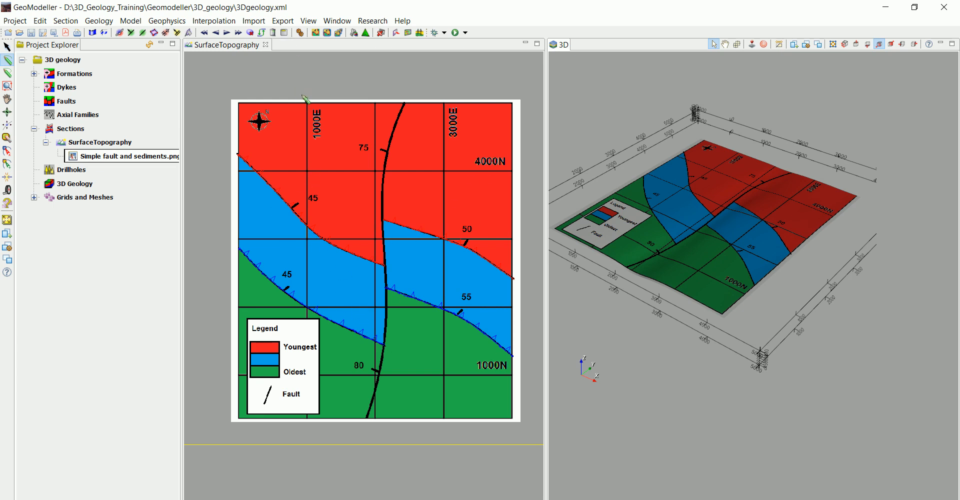
{"action": "mouse_move", "coordinate": [325, 200]}
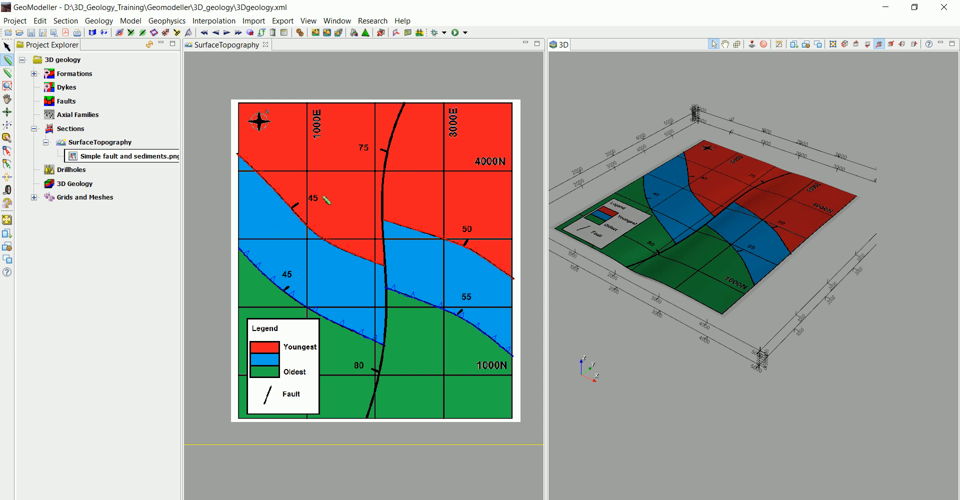
{"action": "mouse_move", "coordinate": [352, 189]}
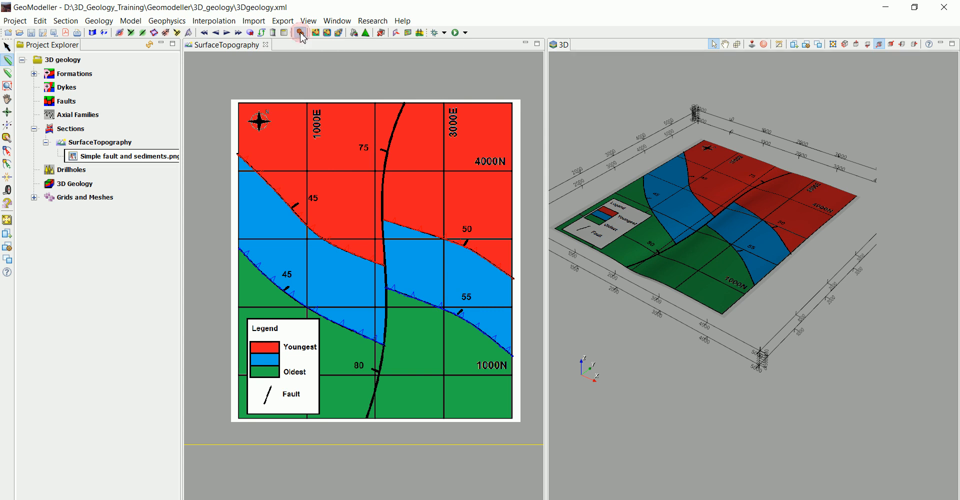
Compute the model with all series selected (Youngest_Series and Mid_Series) using the SurfaceTopography section
{"action": "left_click", "coordinate": [300, 32]}
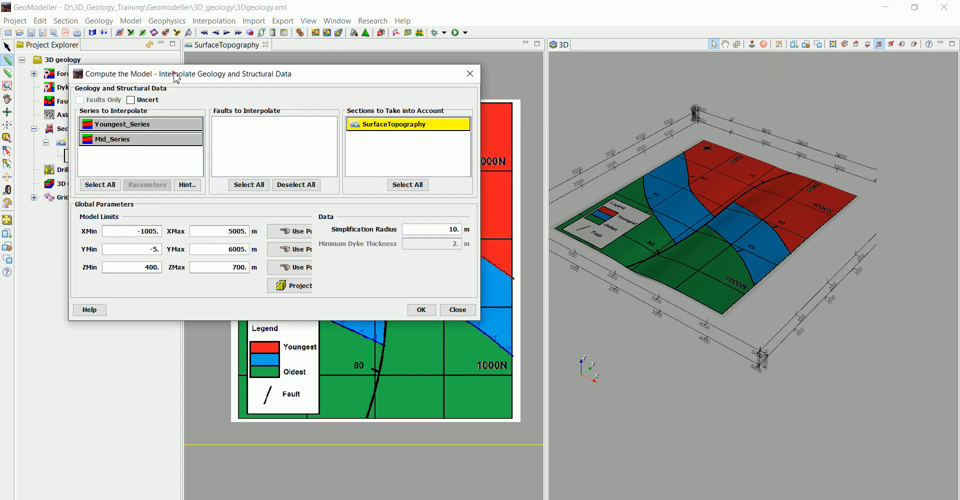
{"action": "left_click_drag", "start_coordinate": [188, 74], "coordinate": [665, 103]}
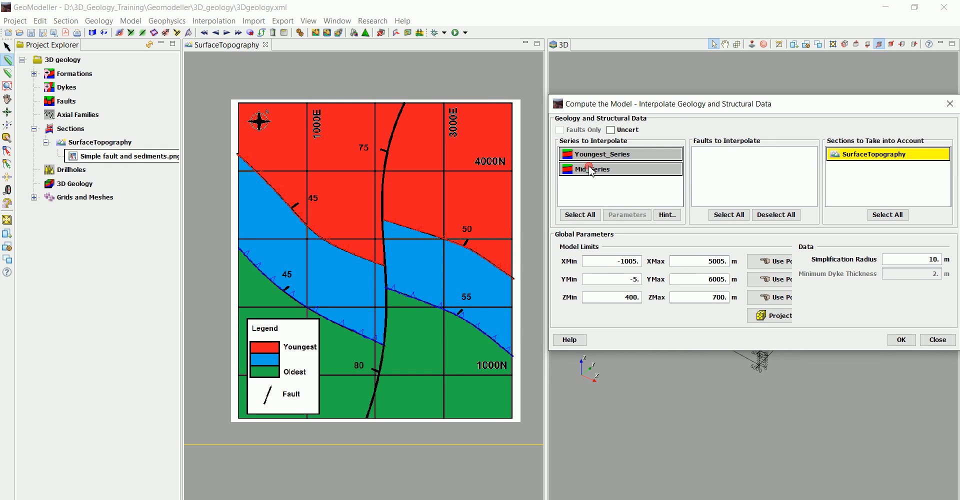
{"action": "left_click", "coordinate": [578, 215]}
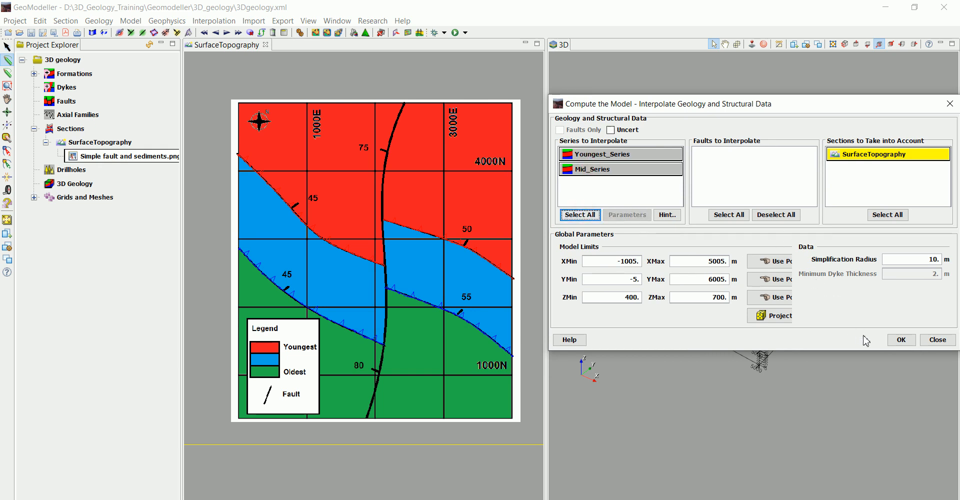
{"action": "left_click", "coordinate": [900, 339]}
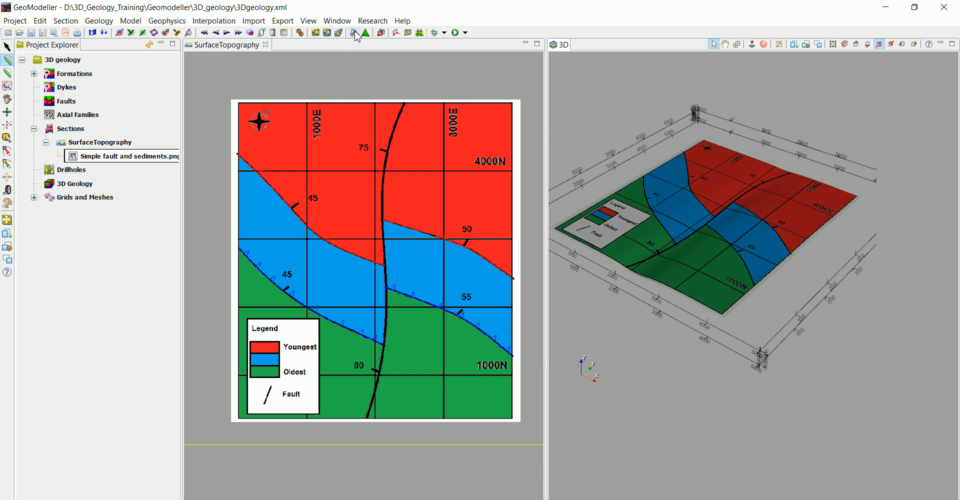
Build the 3D formation shapes as volumes at Medium render quality
{"action": "left_click", "coordinate": [355, 33]}
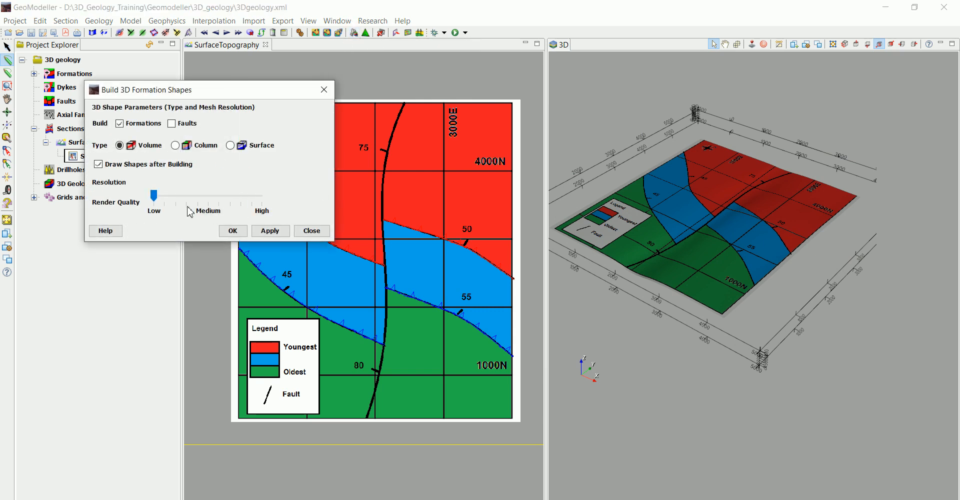
{"action": "mouse_move", "coordinate": [177, 248]}
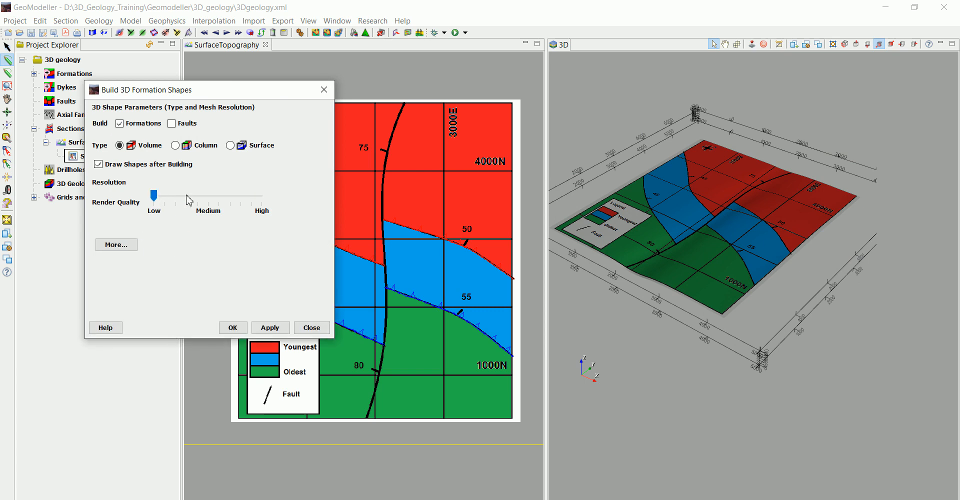
{"action": "mouse_move", "coordinate": [238, 195]}
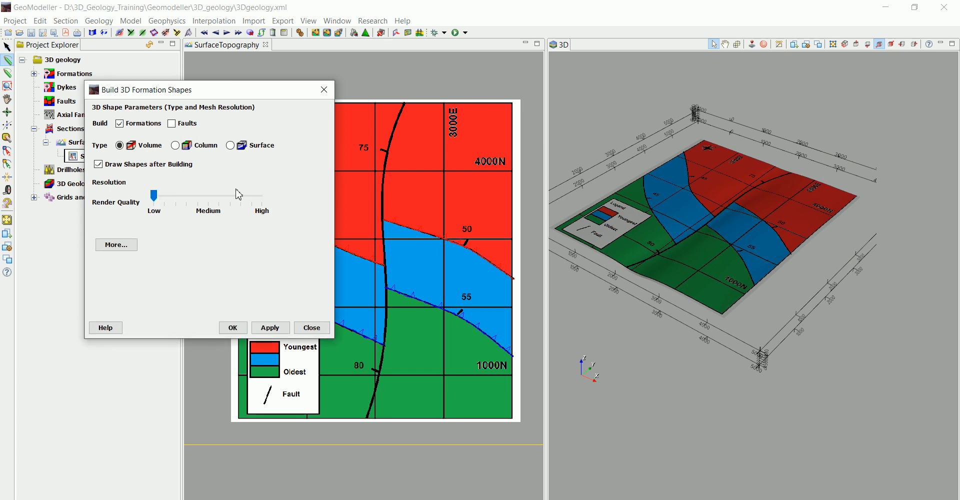
{"action": "mouse_move", "coordinate": [244, 222]}
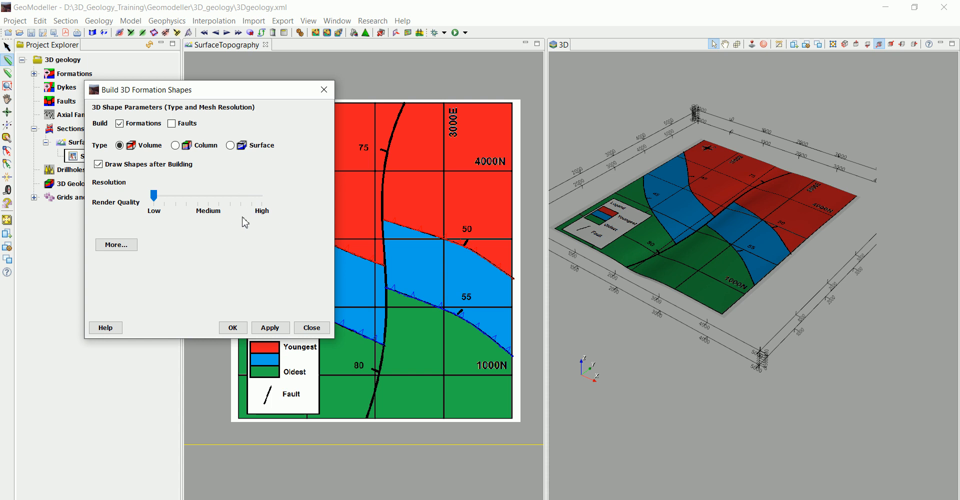
{"action": "mouse_move", "coordinate": [243, 249]}
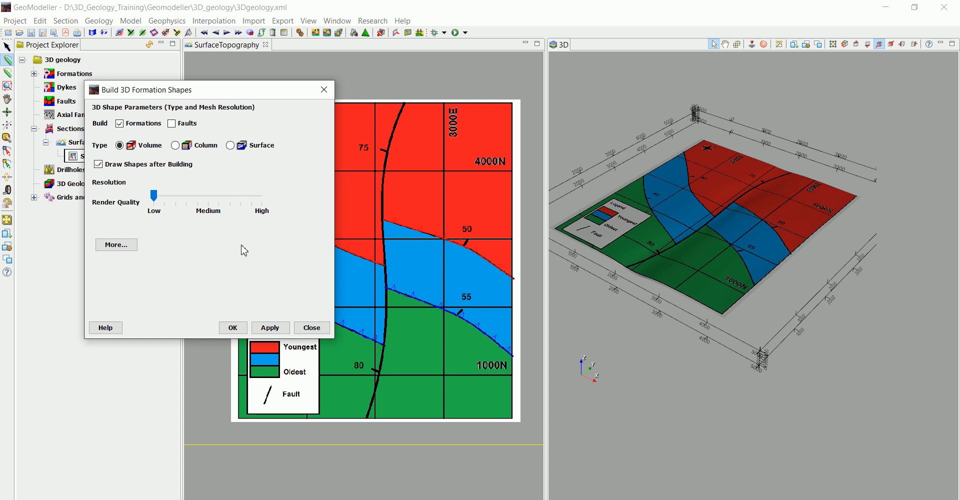
{"action": "left_click_drag", "start_coordinate": [144, 195], "coordinate": [184, 195]}
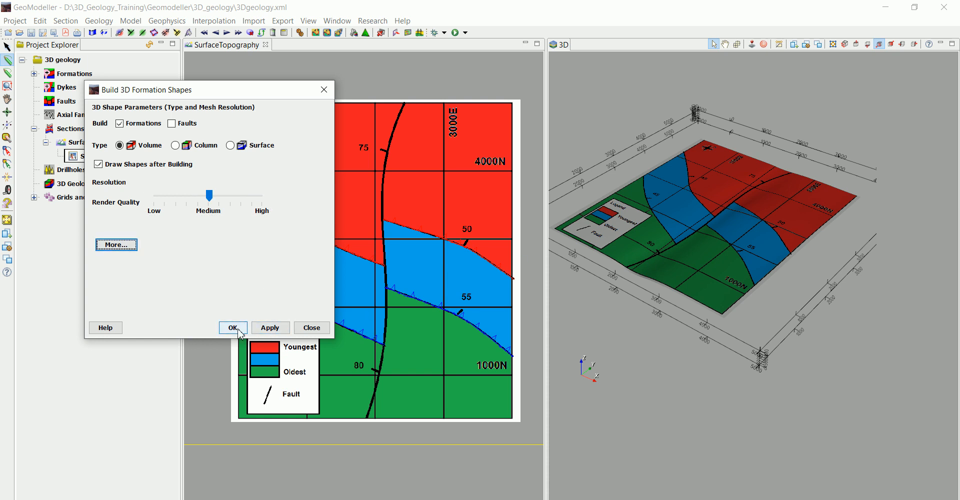
{"action": "left_click", "coordinate": [232, 328]}
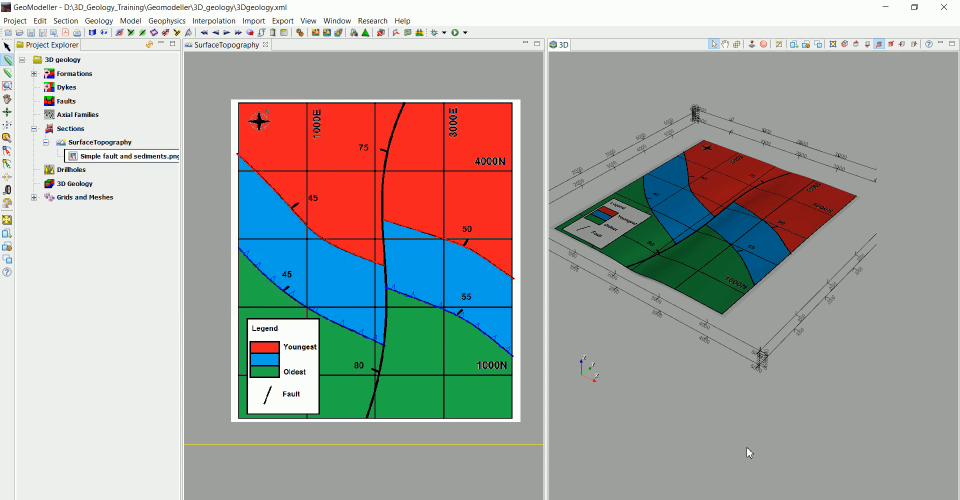
{"action": "mouse_move", "coordinate": [636, 310]}
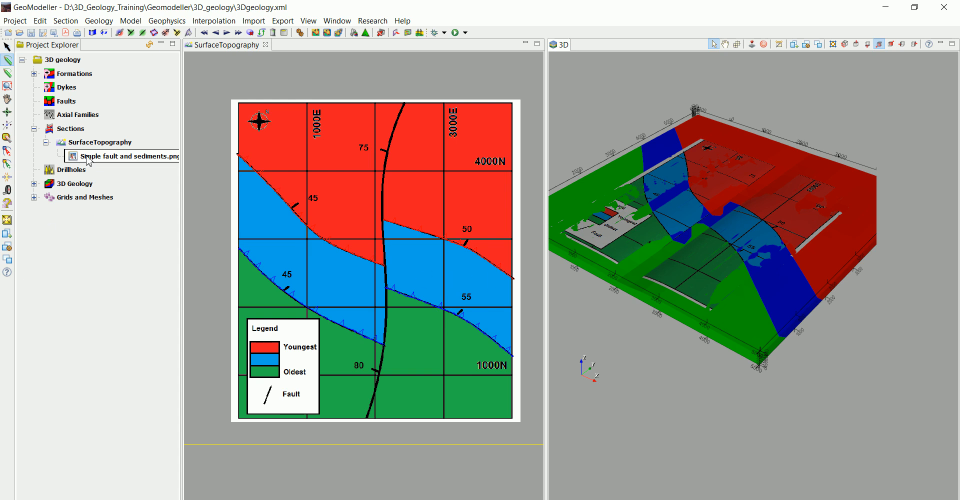
{"action": "right_click", "coordinate": [123, 156]}
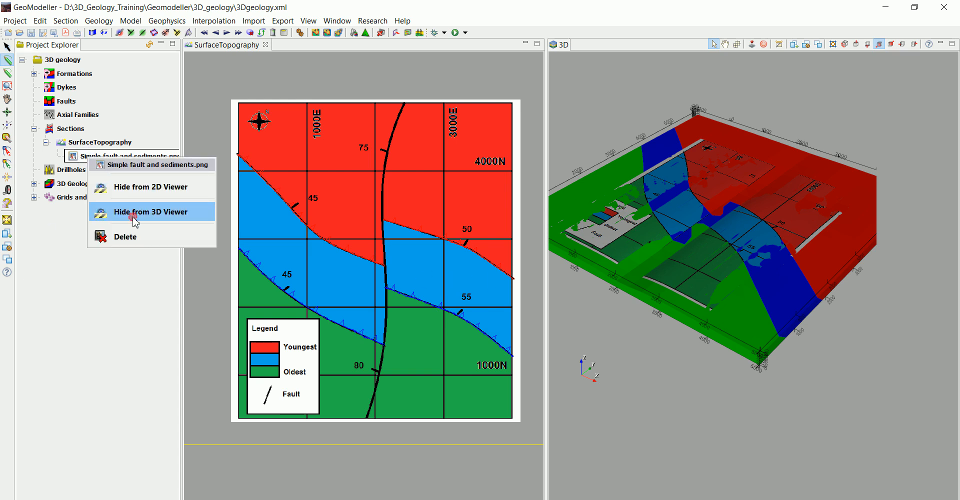
{"action": "left_click", "coordinate": [150, 212]}
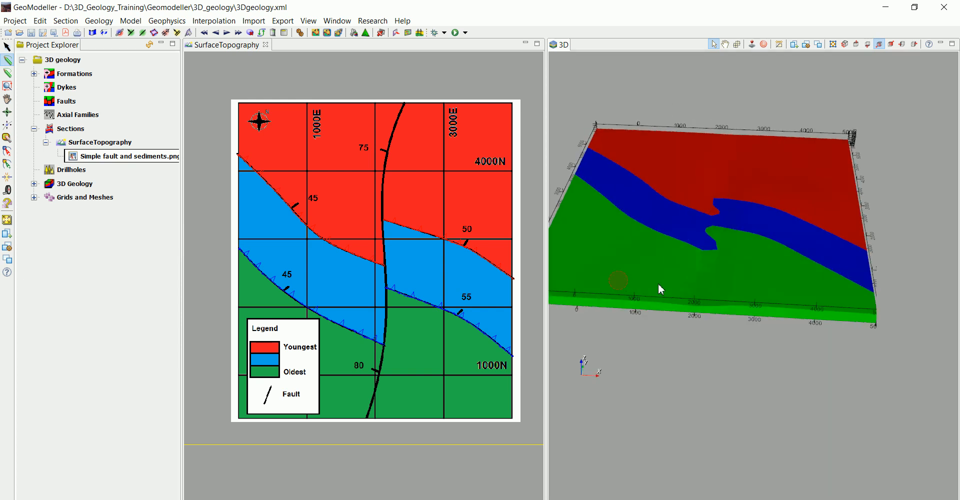
{"action": "left_click_drag", "start_coordinate": [661, 289], "coordinate": [691, 223]}
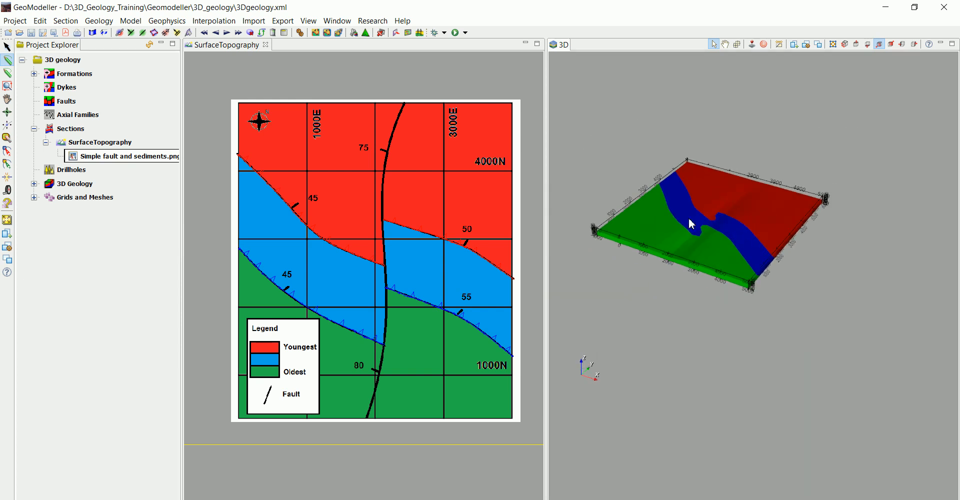
{"action": "left_click_drag", "start_coordinate": [692, 224], "coordinate": [707, 211]}
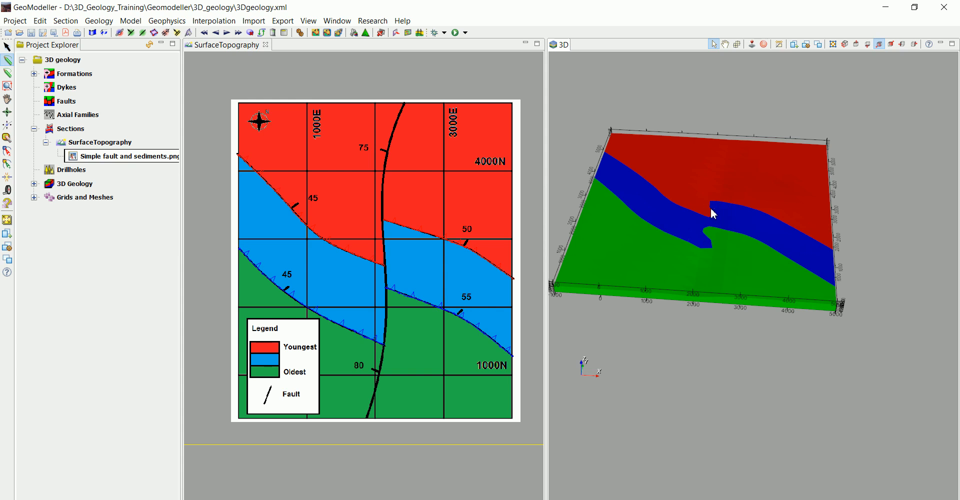
{"action": "mouse_move", "coordinate": [423, 326]}
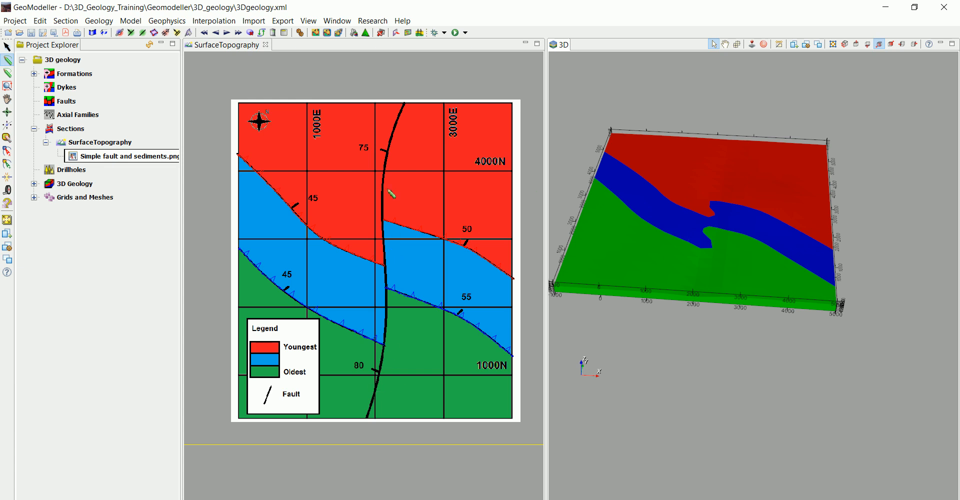
{"action": "mouse_move", "coordinate": [716, 204]}
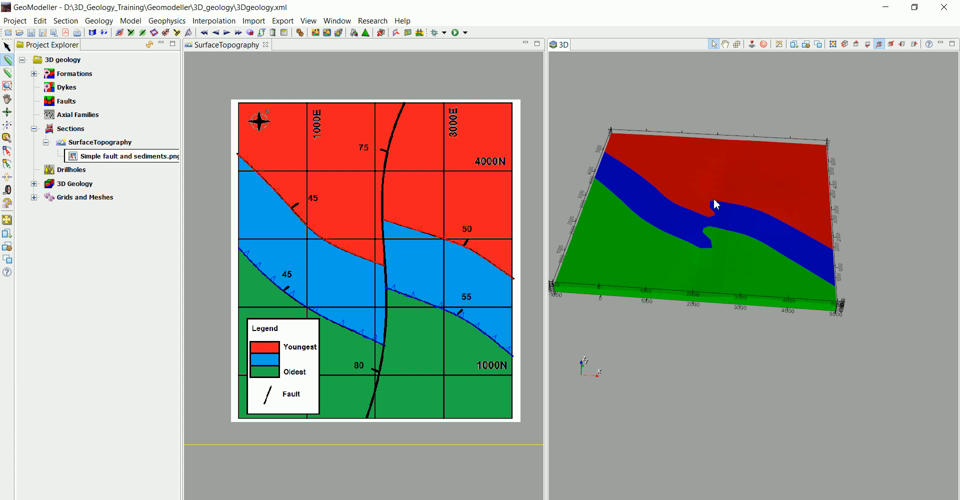
{"action": "left_click_drag", "start_coordinate": [717, 204], "coordinate": [681, 317]}
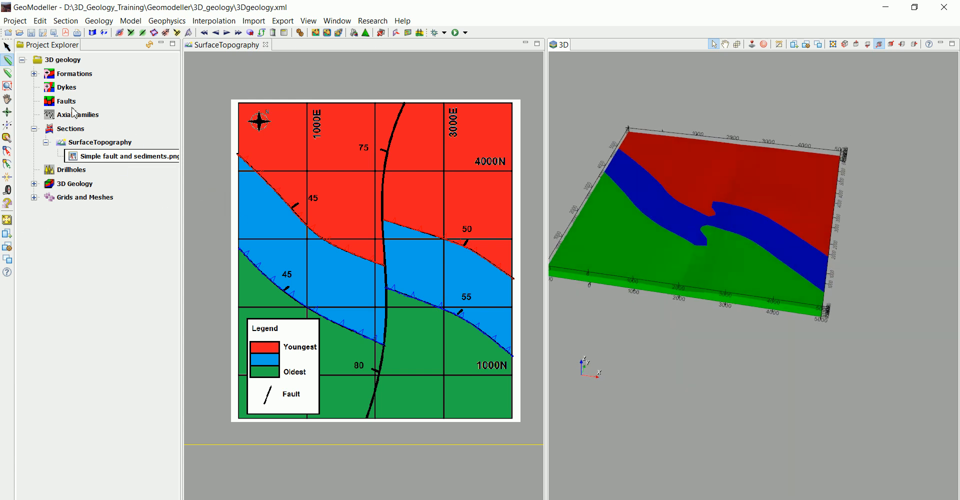
{"action": "mouse_move", "coordinate": [8, 60]}
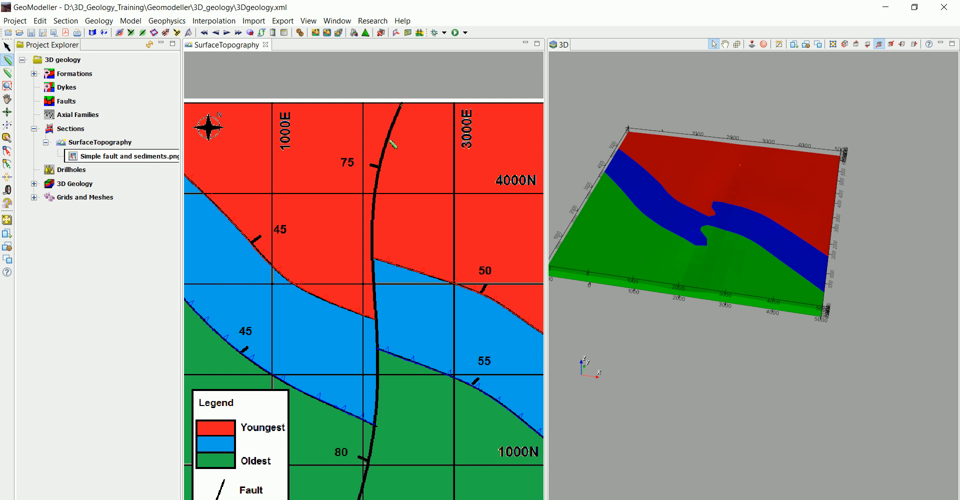
{"action": "mouse_move", "coordinate": [273, 36]}
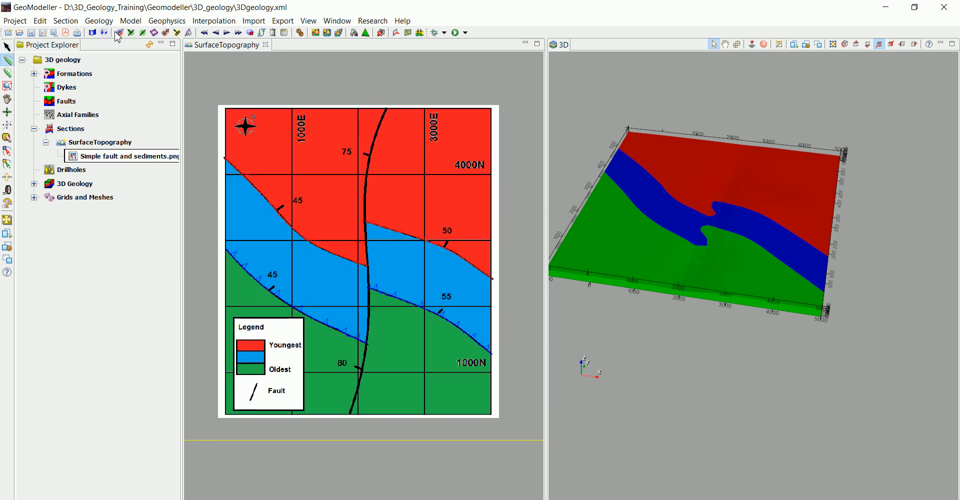
Create a new fault named F1 coloured yellow in the fault manager
{"action": "left_click", "coordinate": [98, 20]}
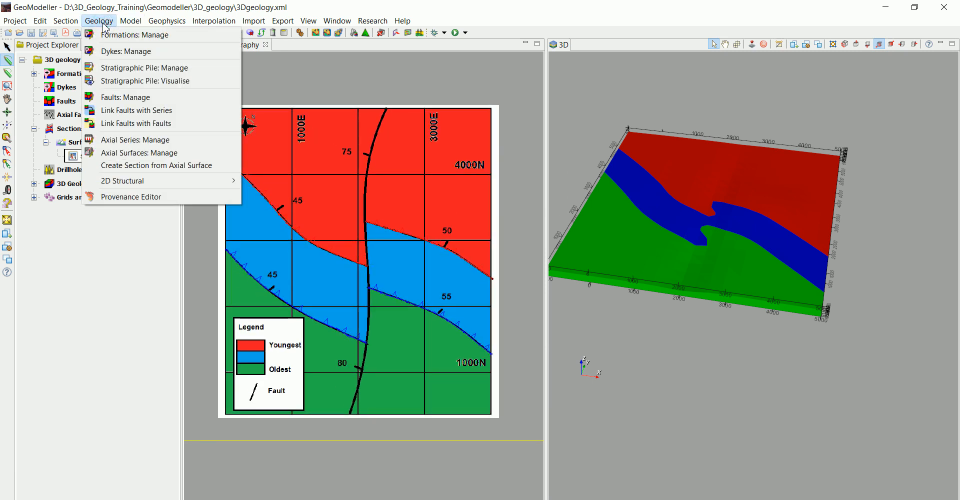
{"action": "mouse_move", "coordinate": [126, 97]}
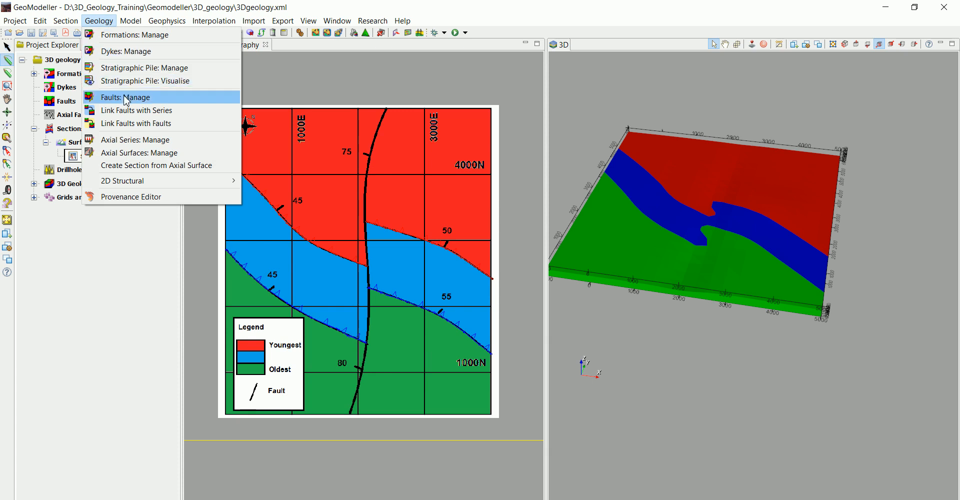
{"action": "left_click", "coordinate": [126, 97]}
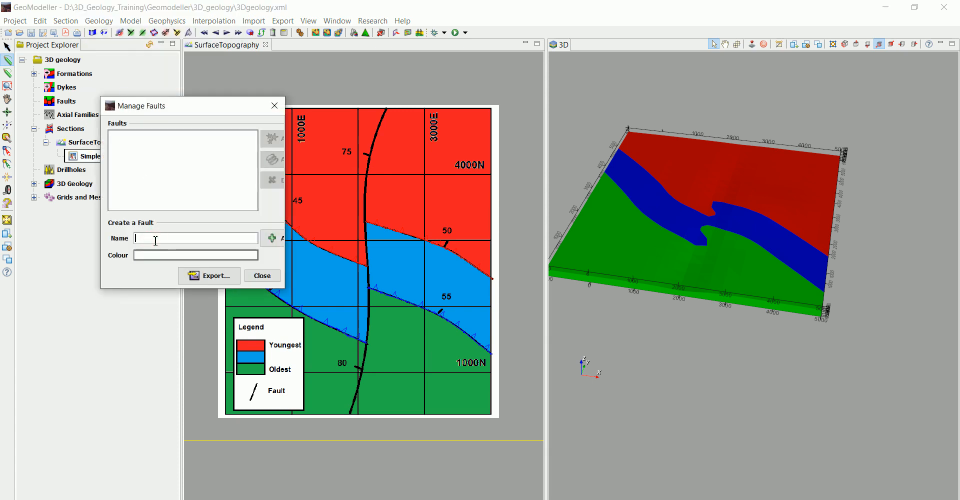
{"action": "type", "text": "F1"}
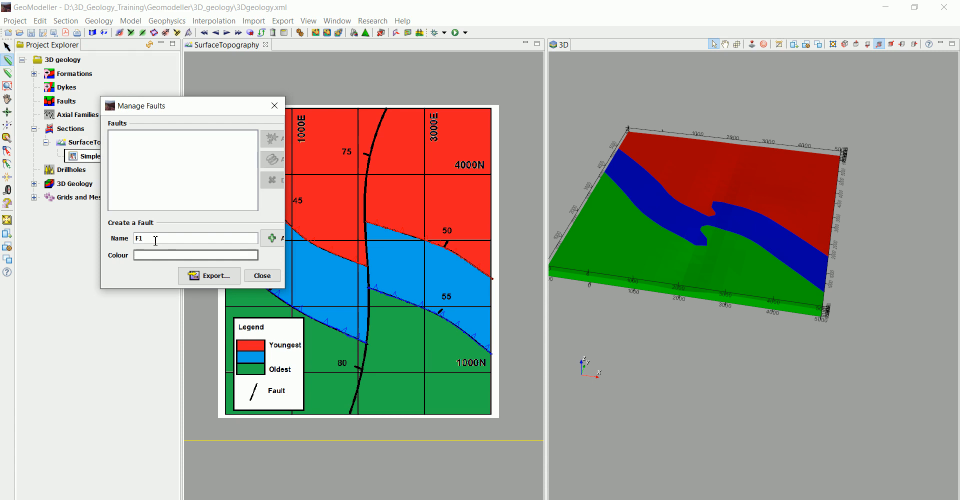
{"action": "left_click", "coordinate": [195, 255]}
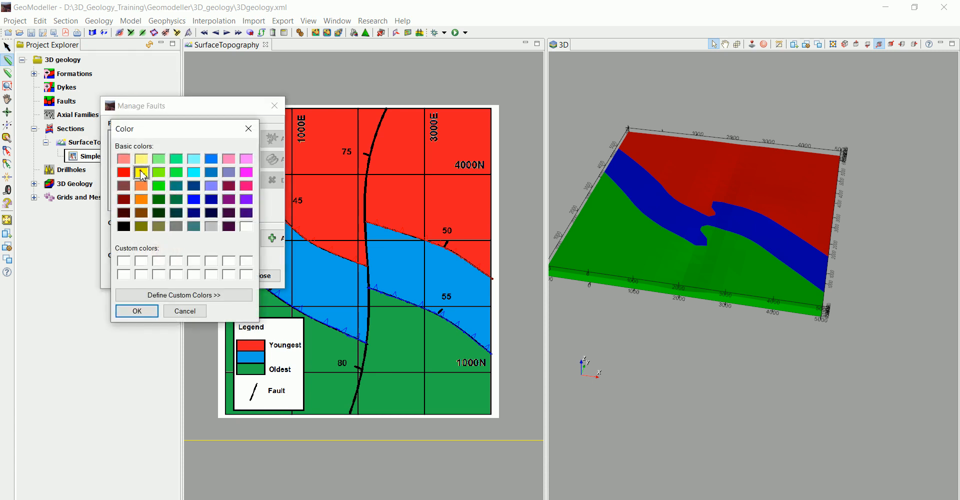
{"action": "left_click", "coordinate": [136, 311]}
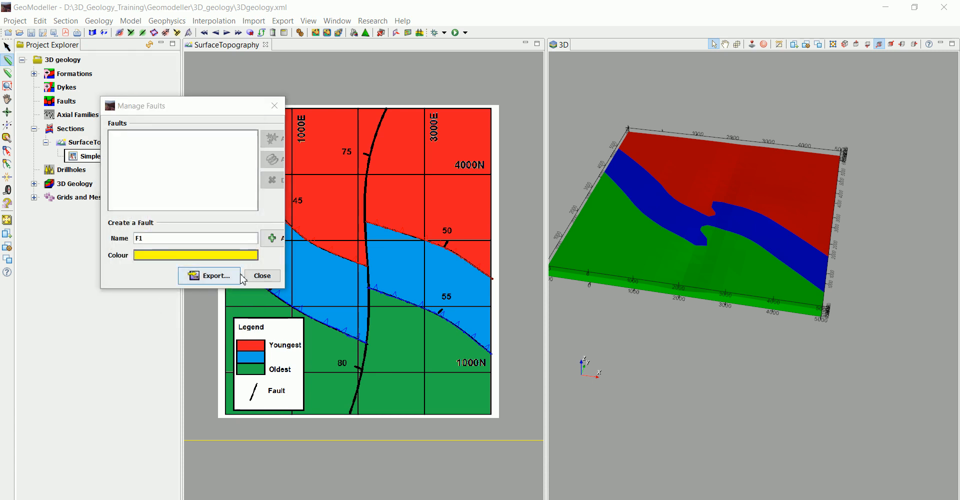
{"action": "left_click", "coordinate": [273, 238]}
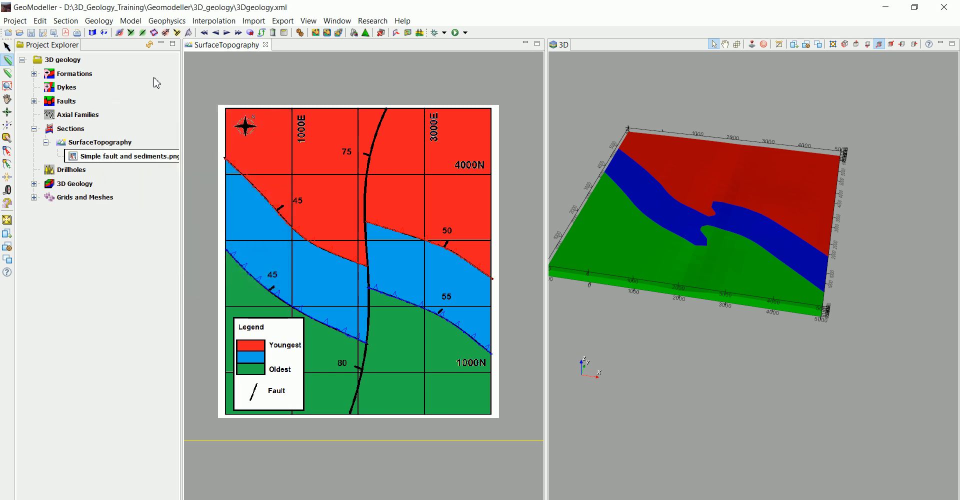
Reopen the fault manager from the Geology menu, bringing up the link-fault prompt
{"action": "left_click", "coordinate": [99, 20]}
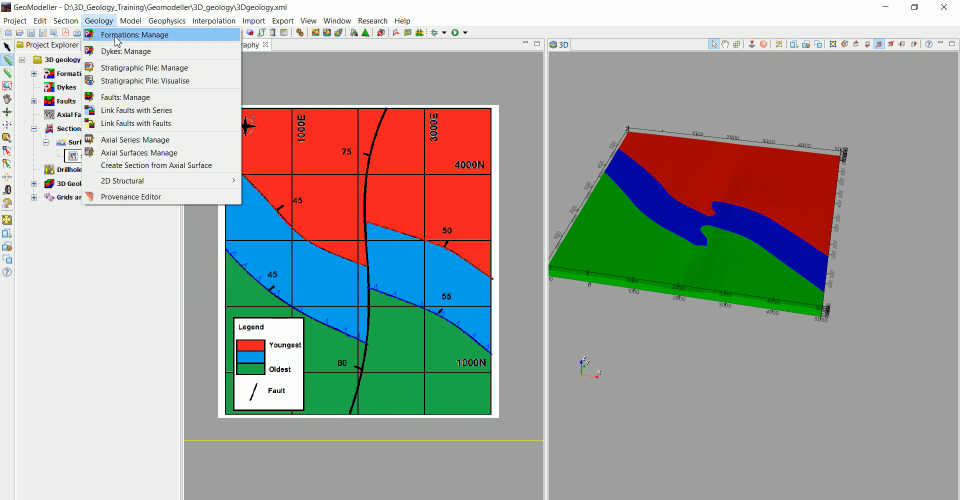
{"action": "left_click", "coordinate": [125, 96]}
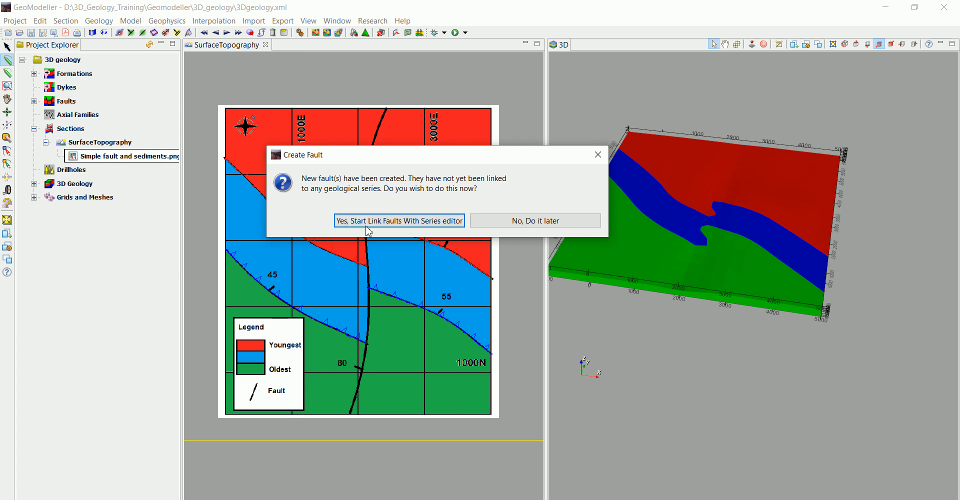
{"action": "mouse_move", "coordinate": [379, 224]}
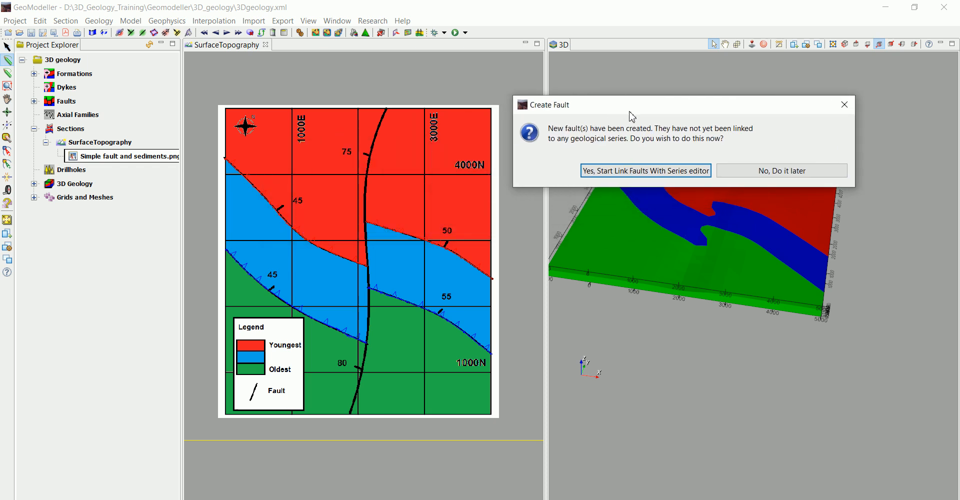
{"action": "mouse_move", "coordinate": [392, 130]}
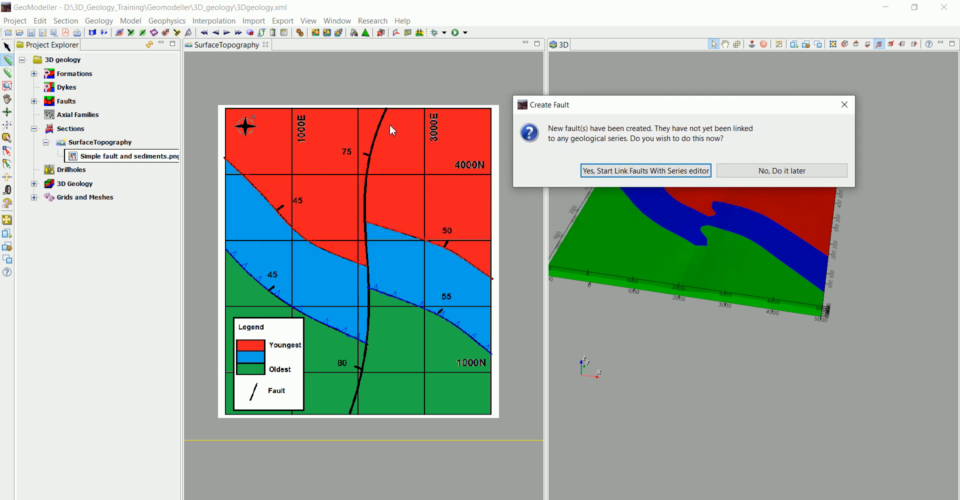
{"action": "mouse_move", "coordinate": [358, 190]}
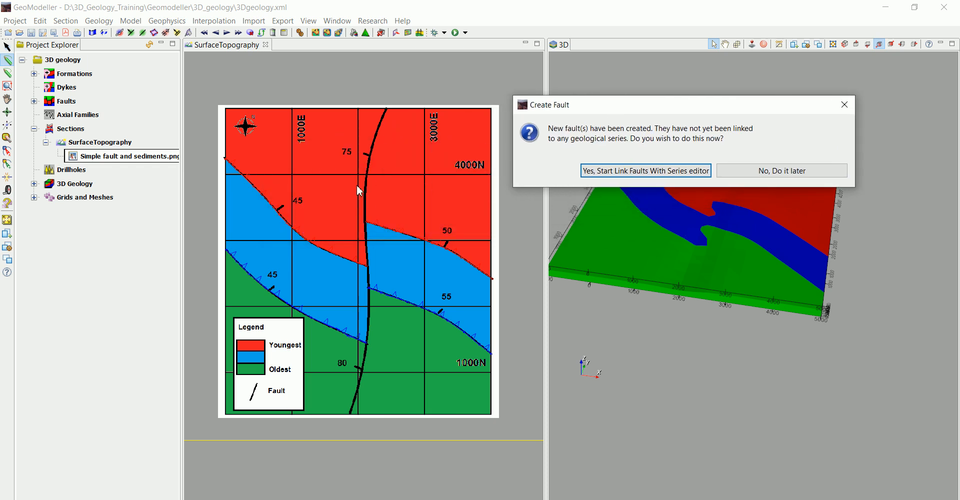
{"action": "mouse_move", "coordinate": [329, 337]}
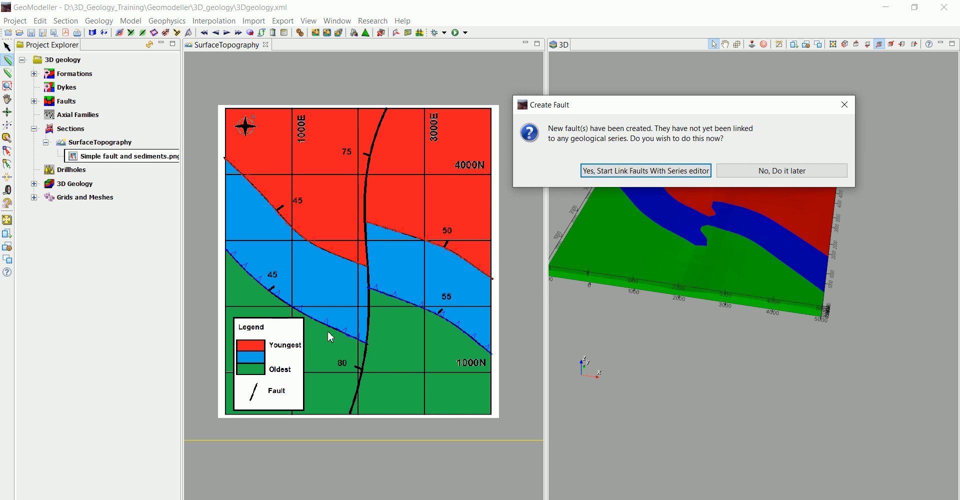
{"action": "mouse_move", "coordinate": [343, 352]}
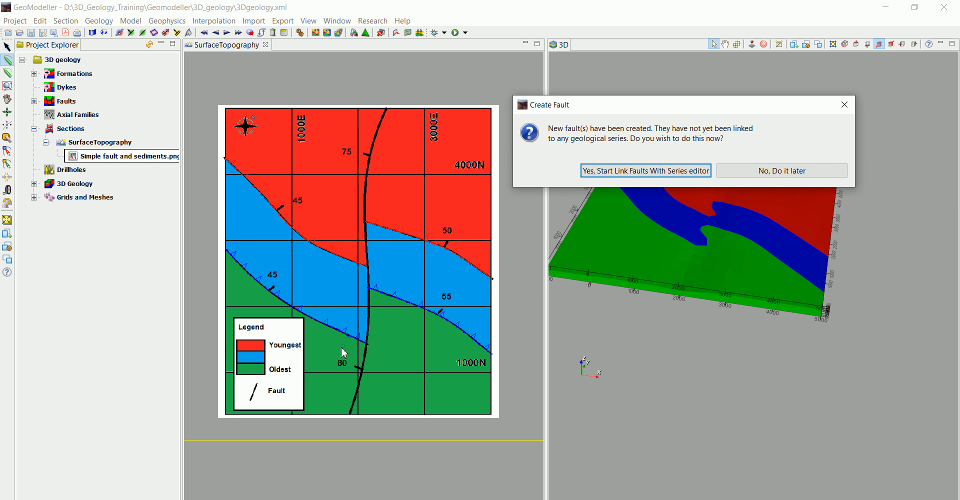
{"action": "mouse_move", "coordinate": [351, 223]}
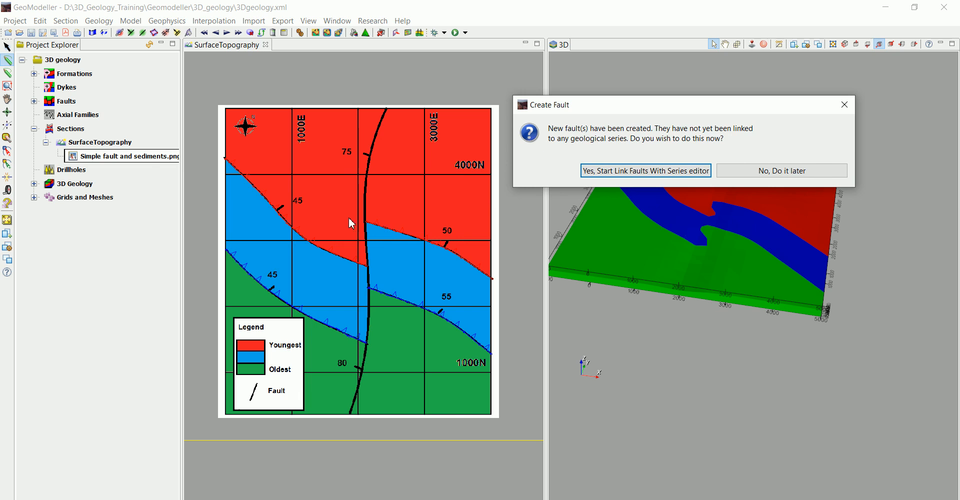
{"action": "mouse_move", "coordinate": [374, 194]}
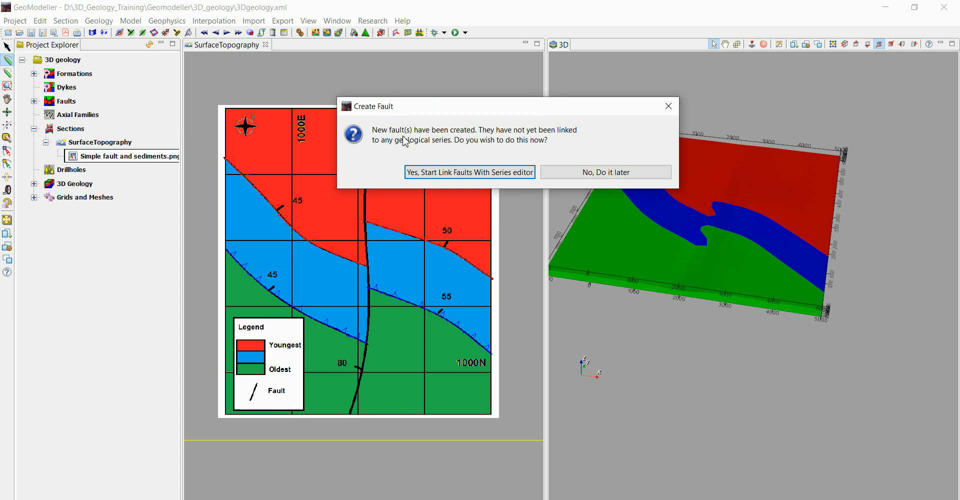
{"action": "mouse_move", "coordinate": [467, 175]}
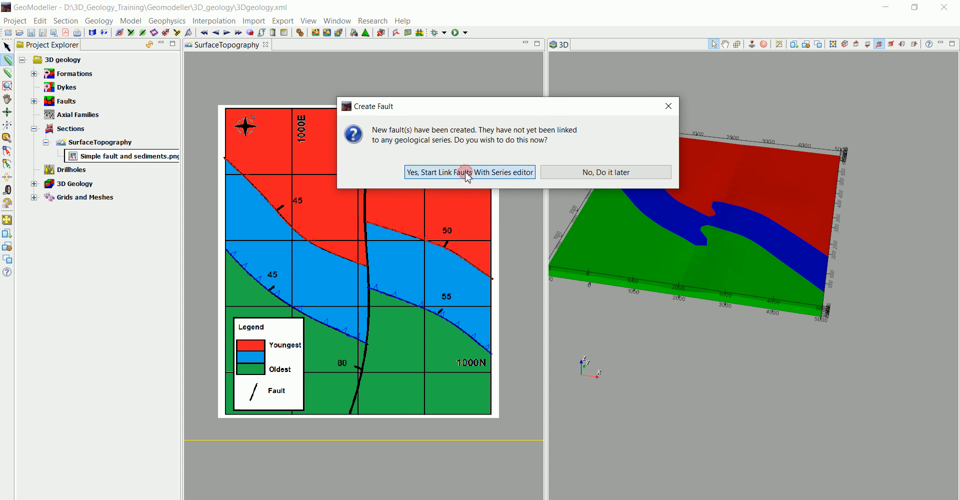
{"action": "left_click", "coordinate": [469, 172]}
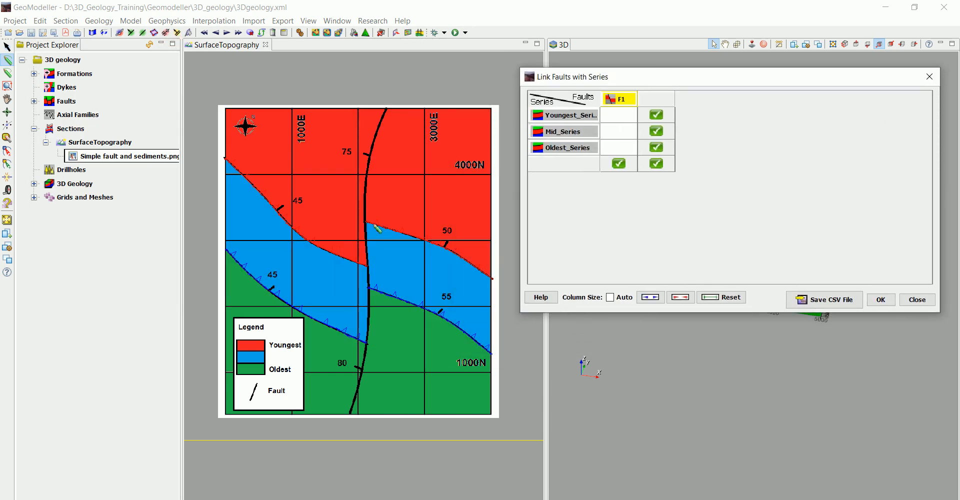
{"action": "mouse_move", "coordinate": [626, 122]}
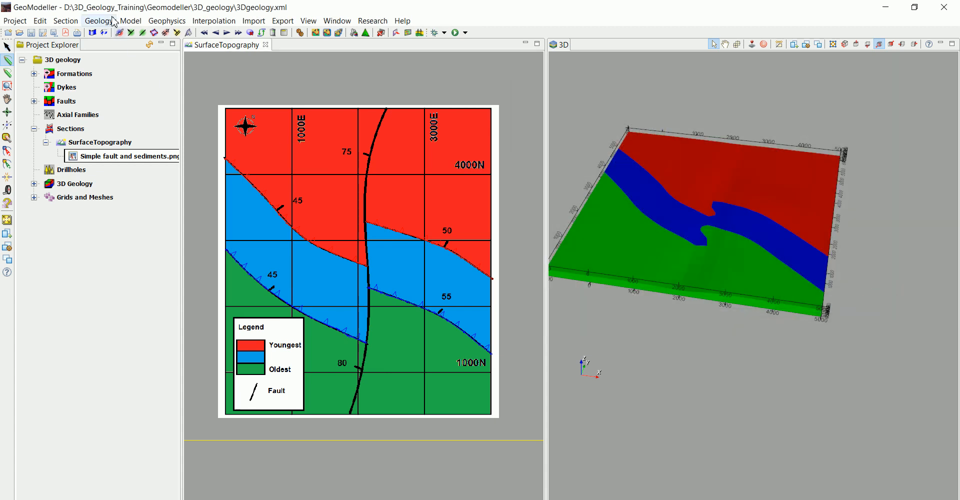
{"action": "mouse_move", "coordinate": [338, 181]}
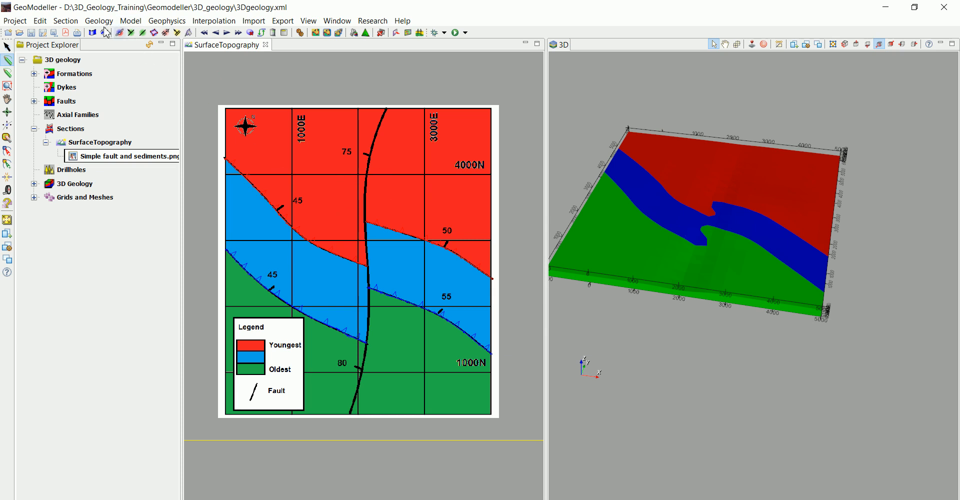
Review the Link Faults with Faults table for F1 and close it
{"action": "left_click", "coordinate": [98, 20]}
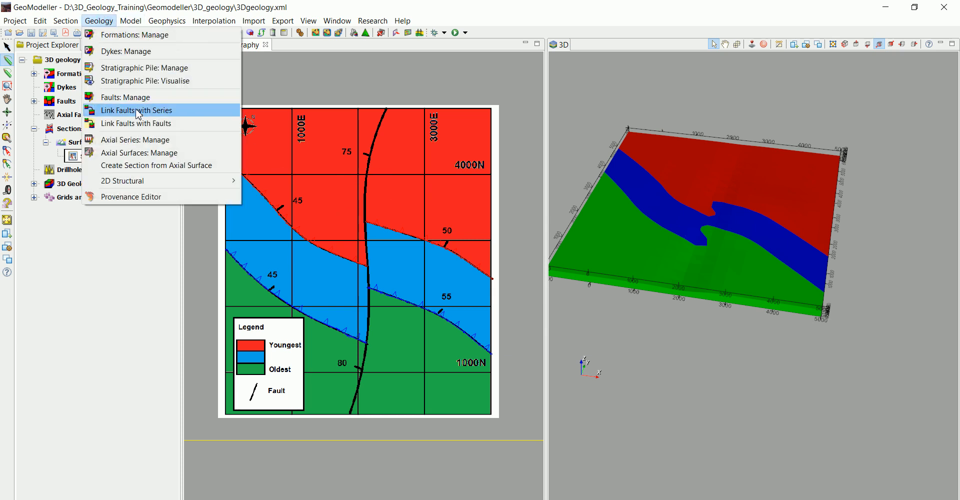
{"action": "mouse_move", "coordinate": [136, 123]}
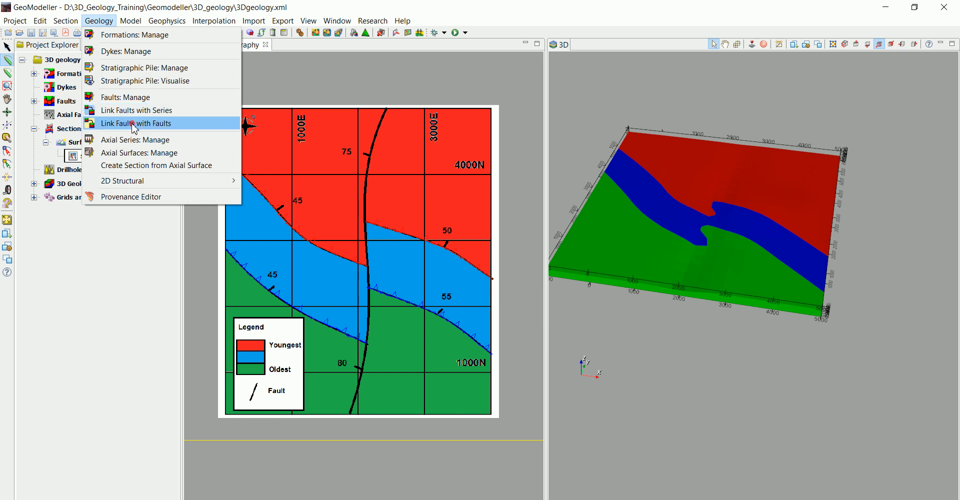
{"action": "left_click", "coordinate": [135, 123]}
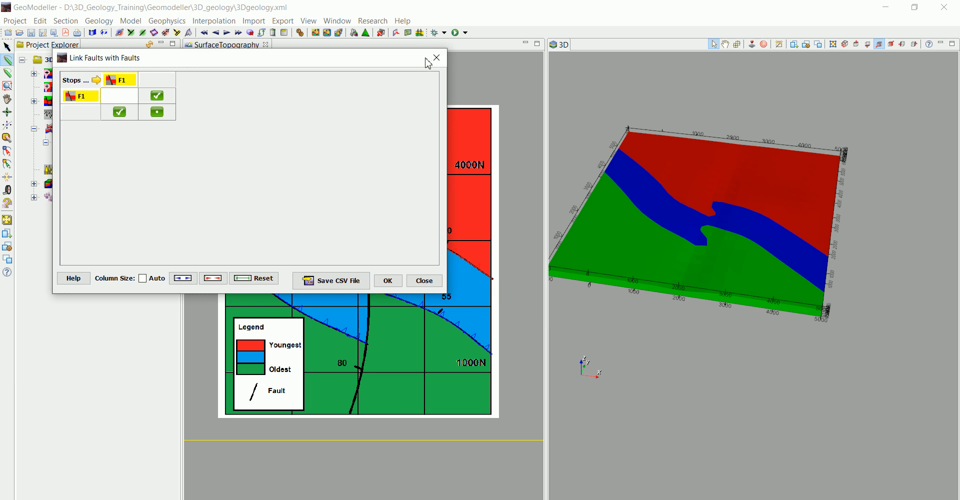
{"action": "left_click", "coordinate": [436, 58]}
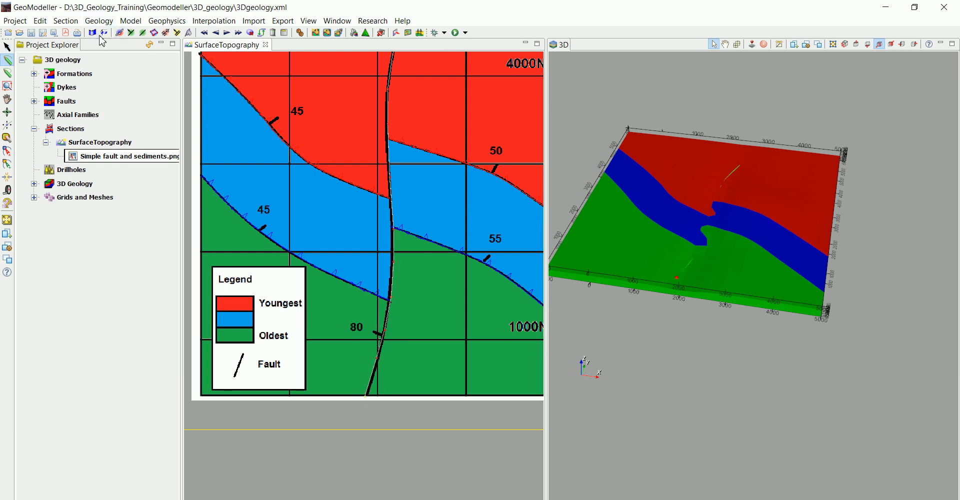
{"action": "mouse_move", "coordinate": [120, 33]}
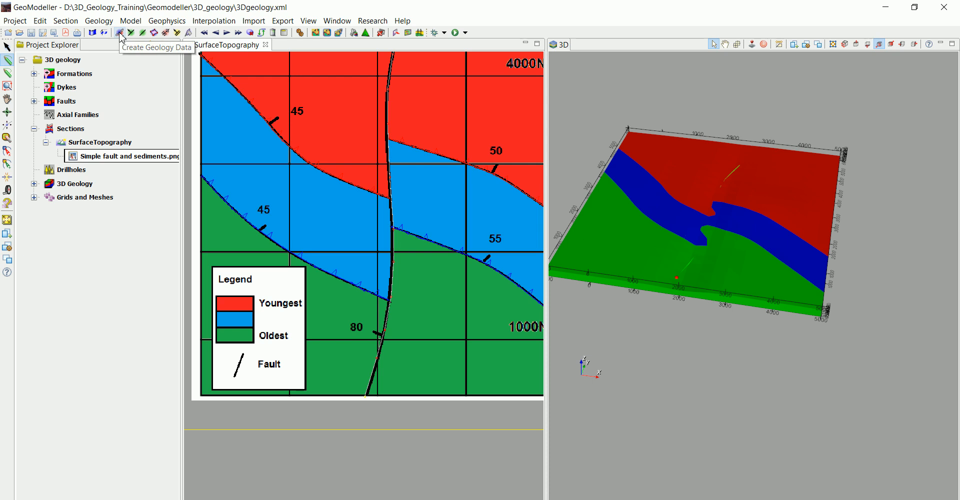
Create F1 geology data by digitizing a trace along the mapped fault line
{"action": "left_click", "coordinate": [120, 33]}
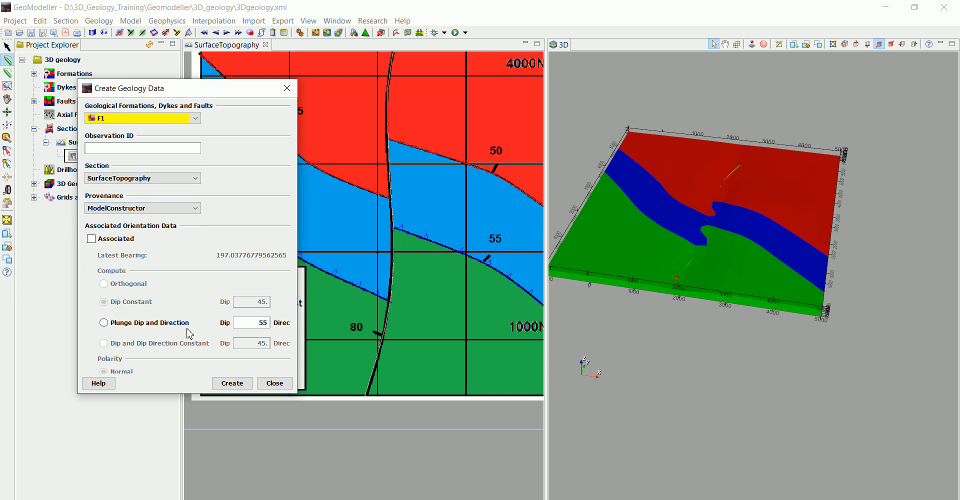
{"action": "left_click", "coordinate": [232, 383]}
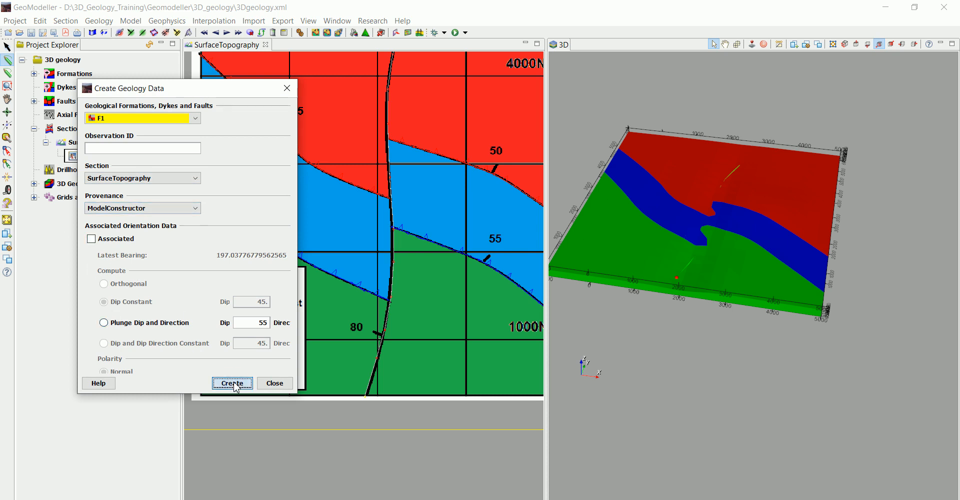
{"action": "left_click", "coordinate": [232, 383]}
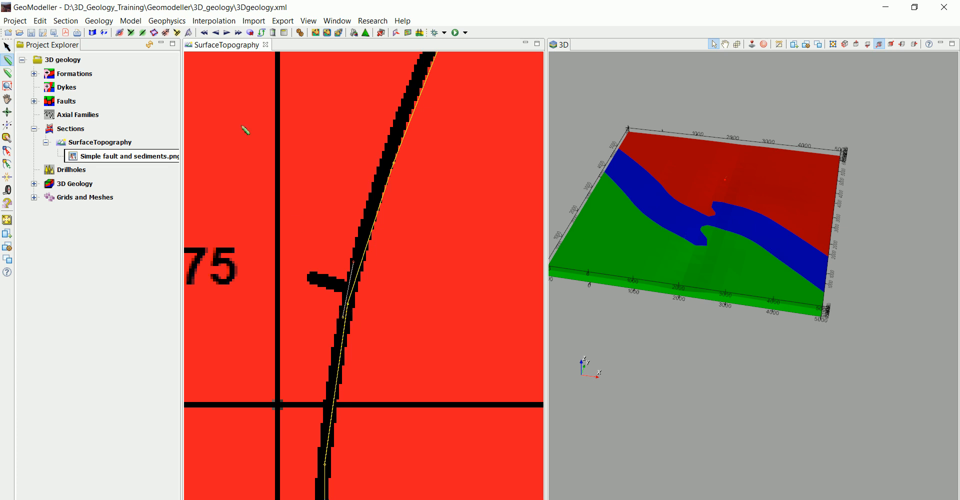
{"action": "mouse_move", "coordinate": [133, 33]}
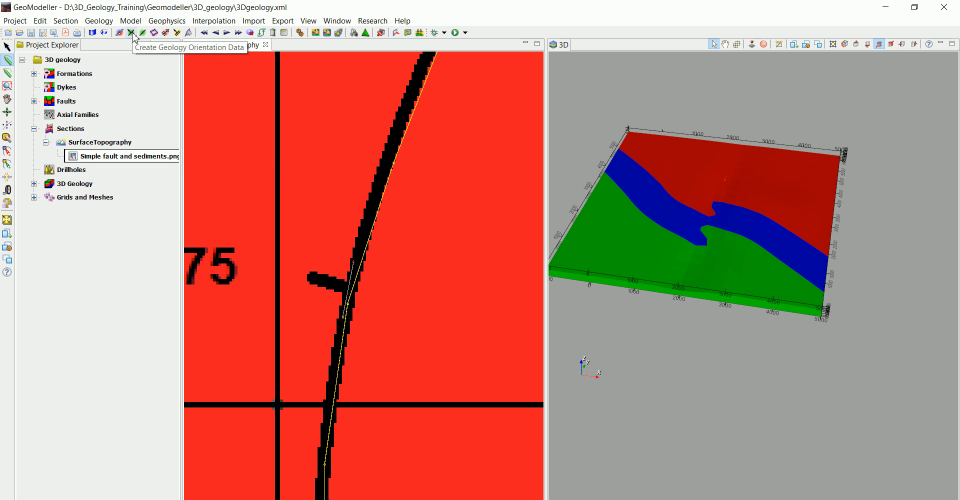
Add an F1 orientation point with dip 75 on the fault trace and close the window
{"action": "left_click", "coordinate": [132, 33]}
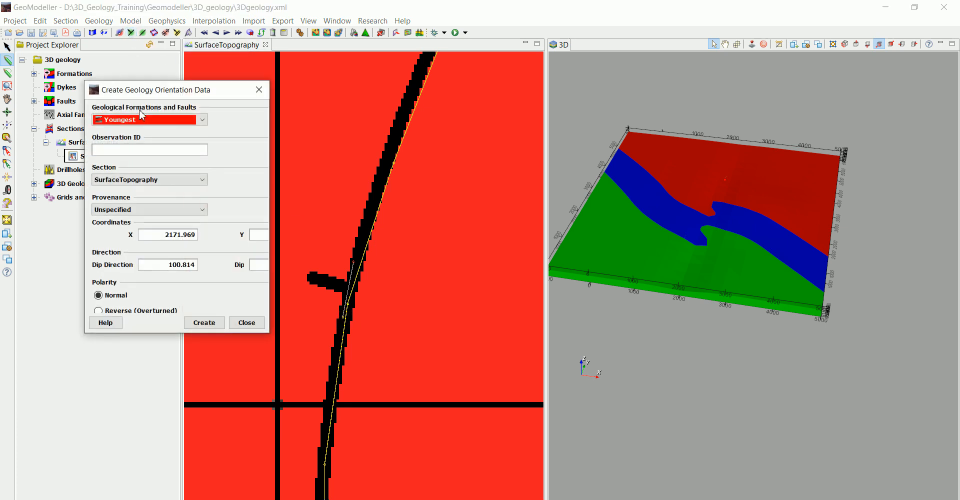
{"action": "left_click", "coordinate": [202, 120]}
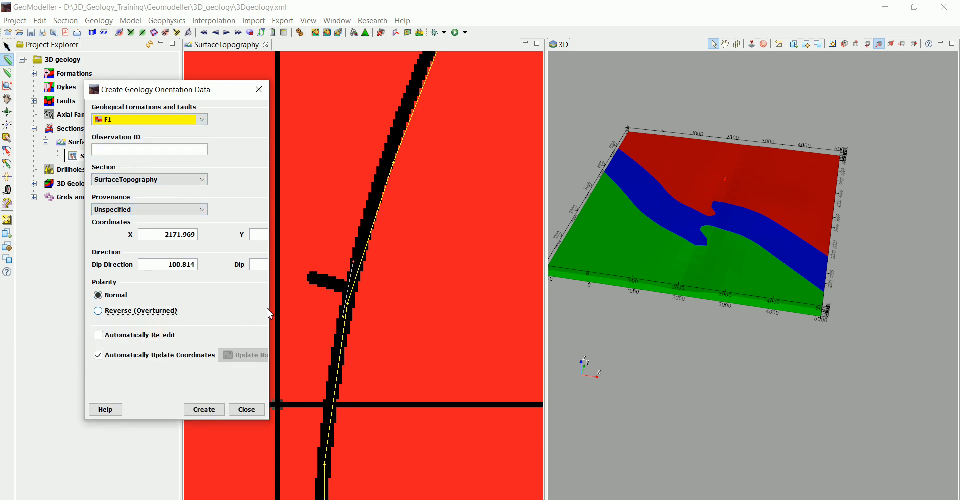
{"action": "left_click", "coordinate": [98, 311]}
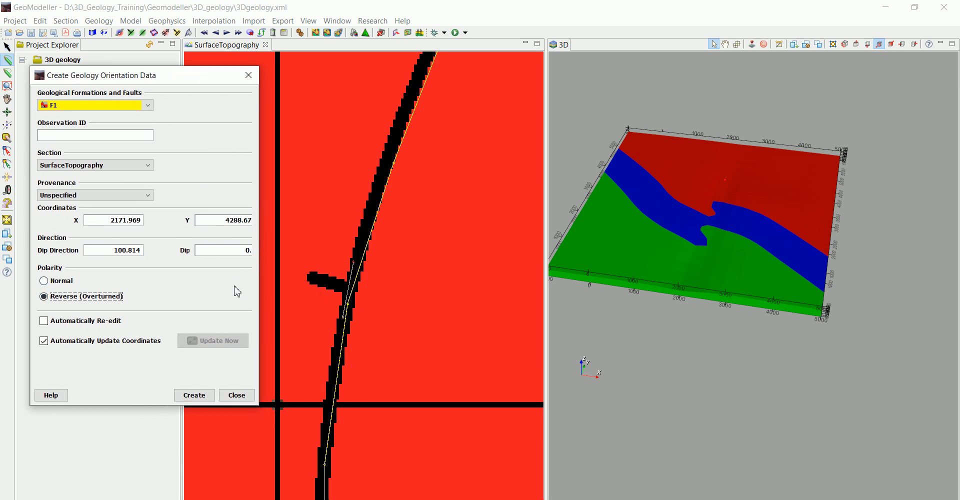
{"action": "mouse_move", "coordinate": [267, 287]}
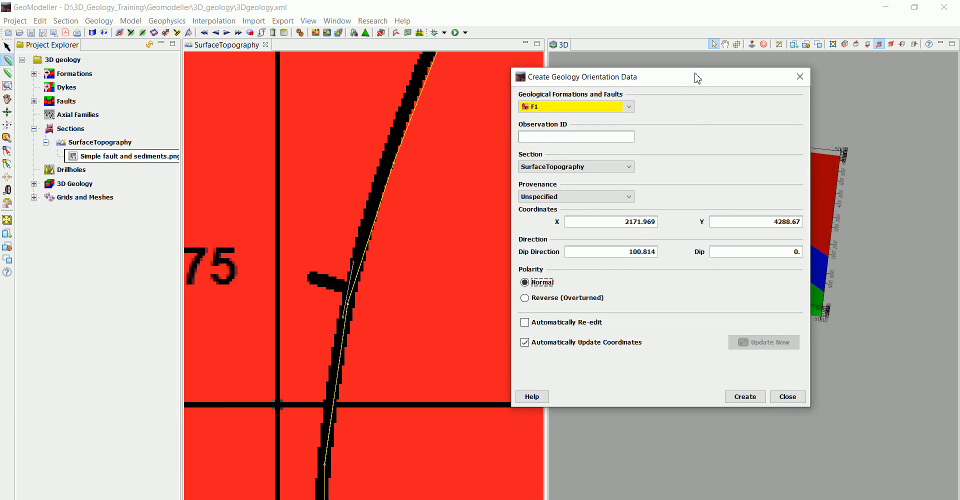
{"action": "type", "text": "75"}
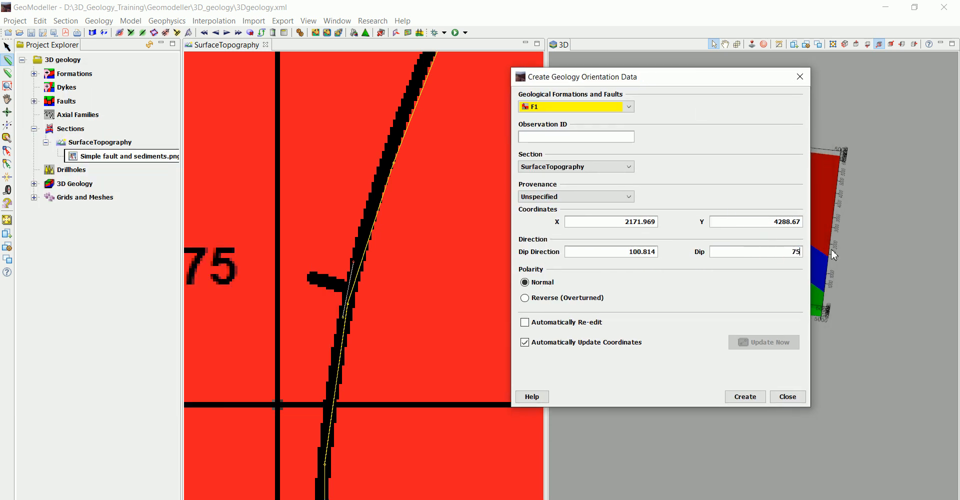
{"action": "left_click", "coordinate": [744, 397]}
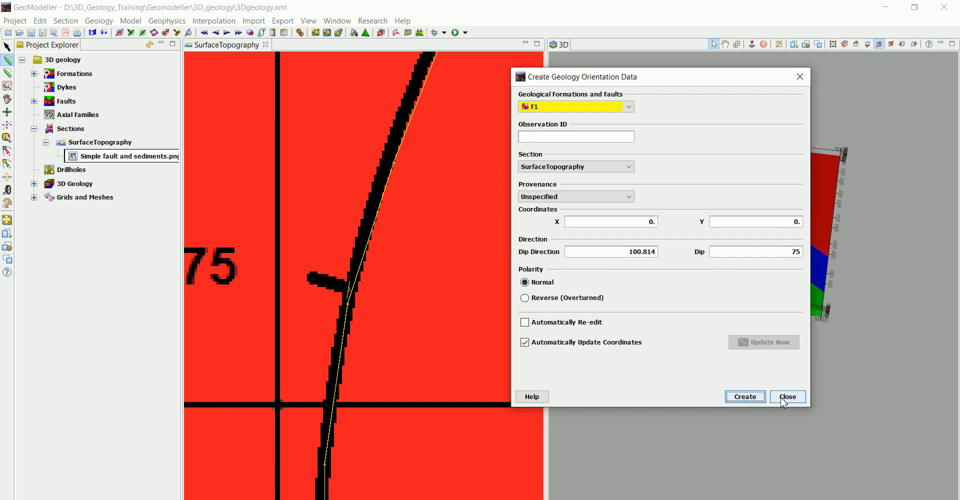
{"action": "left_click", "coordinate": [787, 397]}
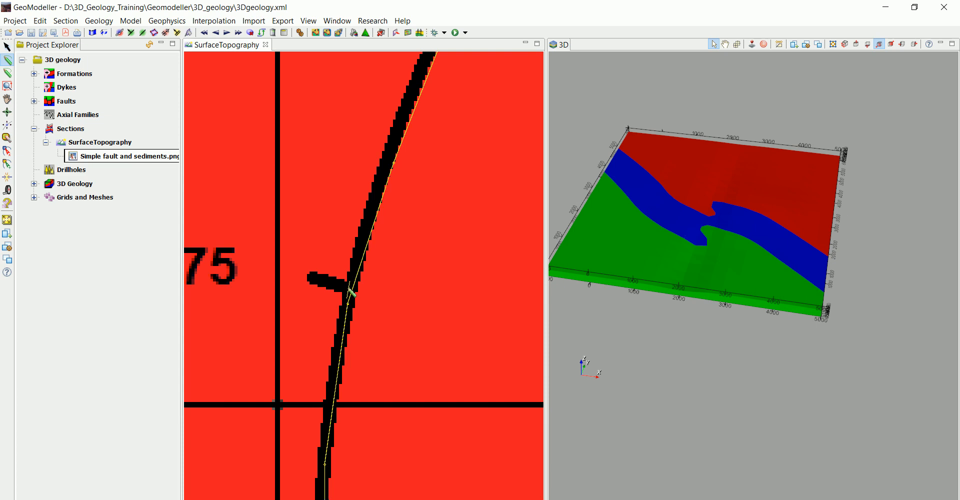
Edit the F1 orientation point, keeping Normal polarity, and close the editor
{"action": "right_click", "coordinate": [348, 294]}
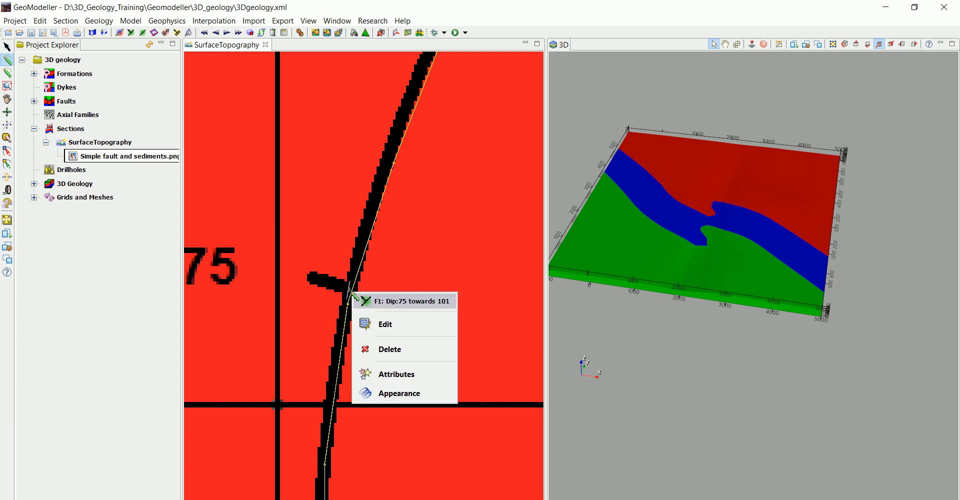
{"action": "mouse_move", "coordinate": [392, 324]}
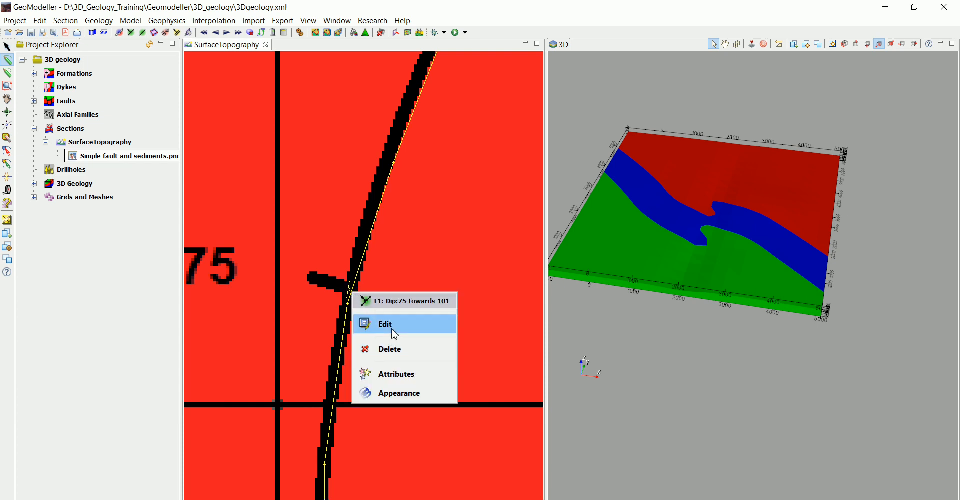
{"action": "left_click", "coordinate": [385, 323]}
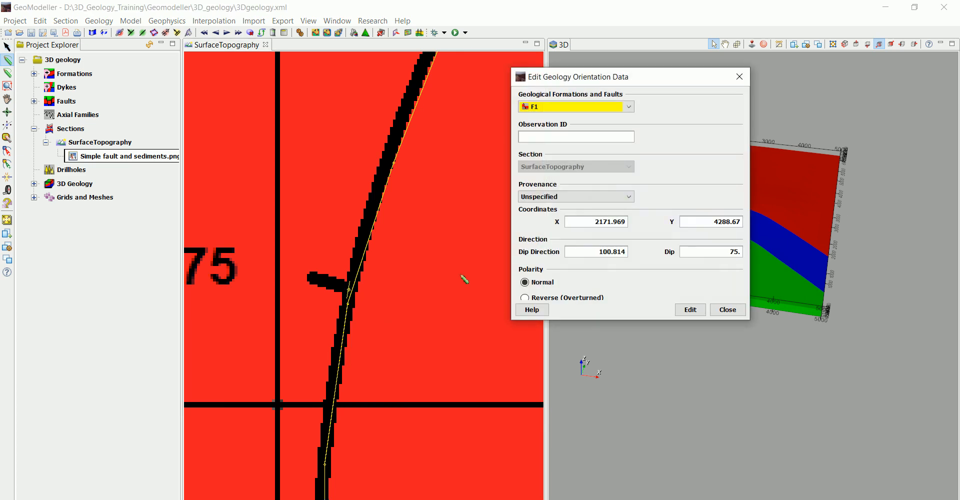
{"action": "mouse_move", "coordinate": [587, 323]}
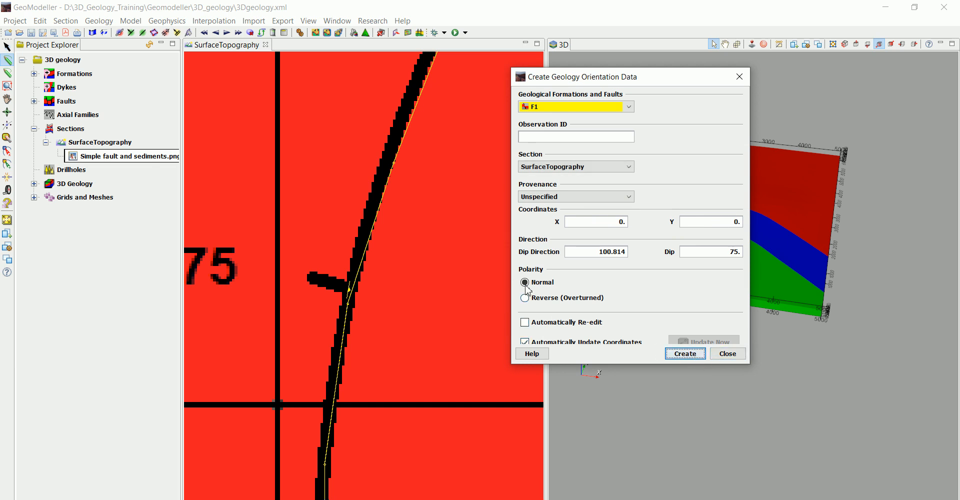
{"action": "left_click", "coordinate": [525, 282]}
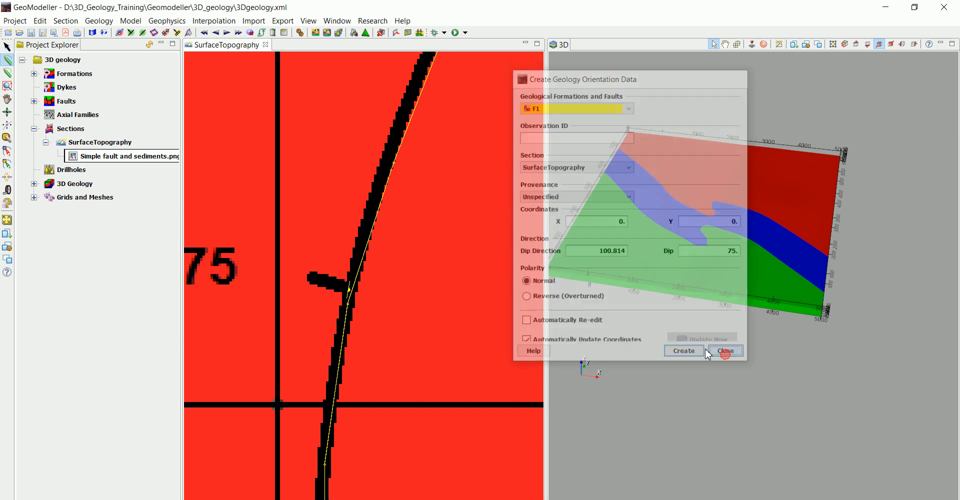
{"action": "left_click", "coordinate": [726, 350]}
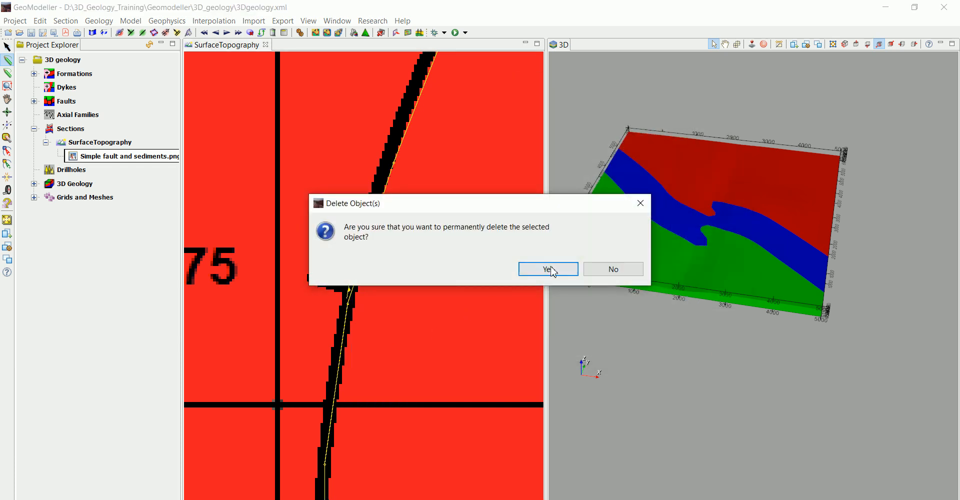
Confirm deleting the F1 orientation point, close the geology data window and confirm the second deletion
{"action": "left_click", "coordinate": [547, 269]}
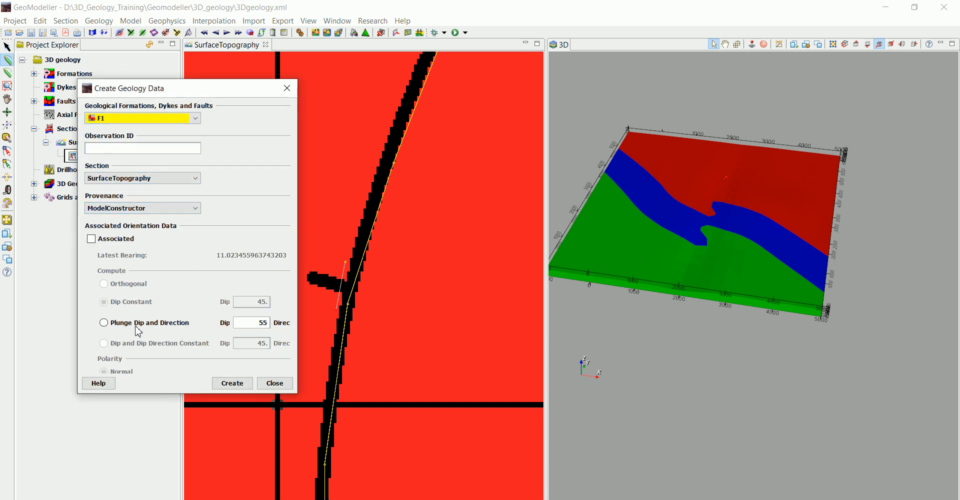
{"action": "left_click", "coordinate": [232, 383]}
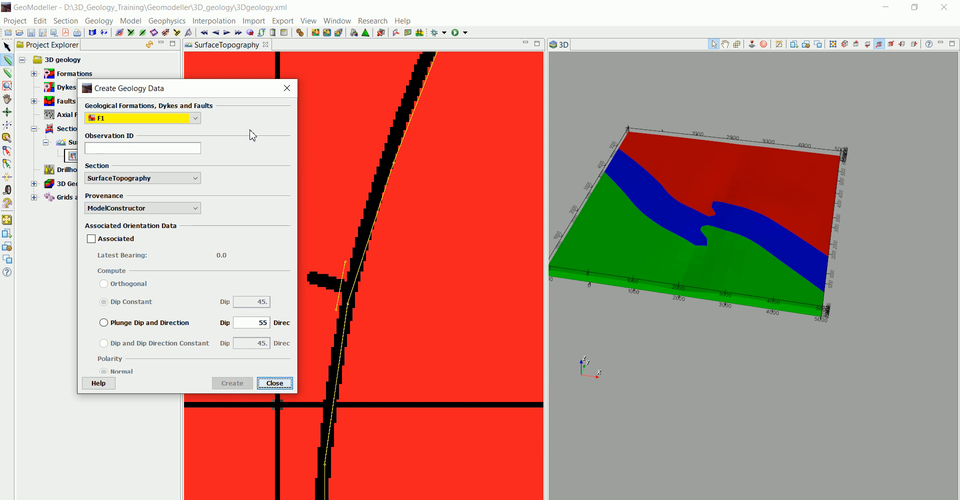
{"action": "left_click", "coordinate": [274, 383]}
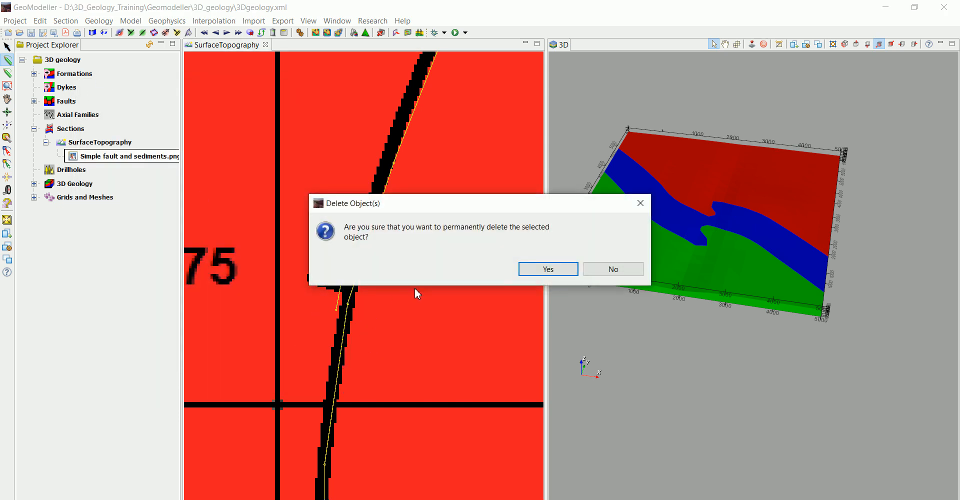
{"action": "left_click", "coordinate": [547, 269]}
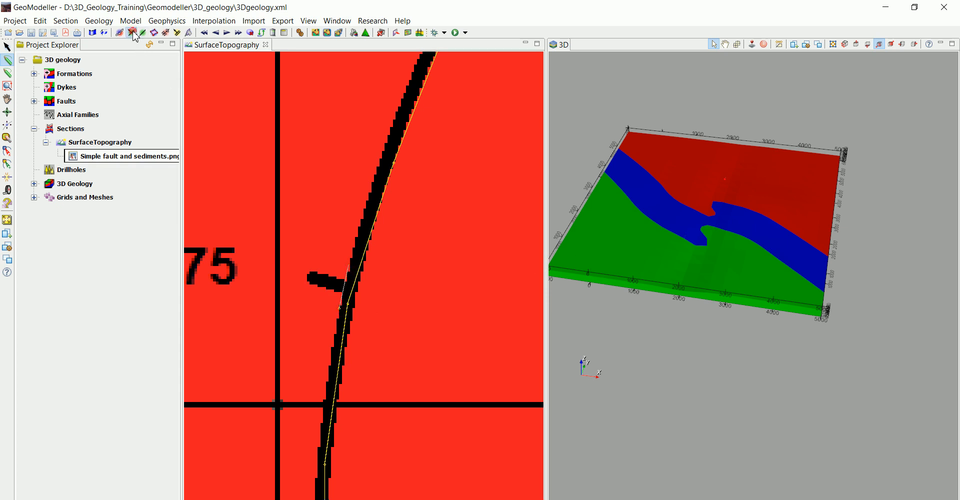
Add an F1 orientation point of dip 75, then delete the one wrongly dipping toward 102°
{"action": "left_click", "coordinate": [131, 32]}
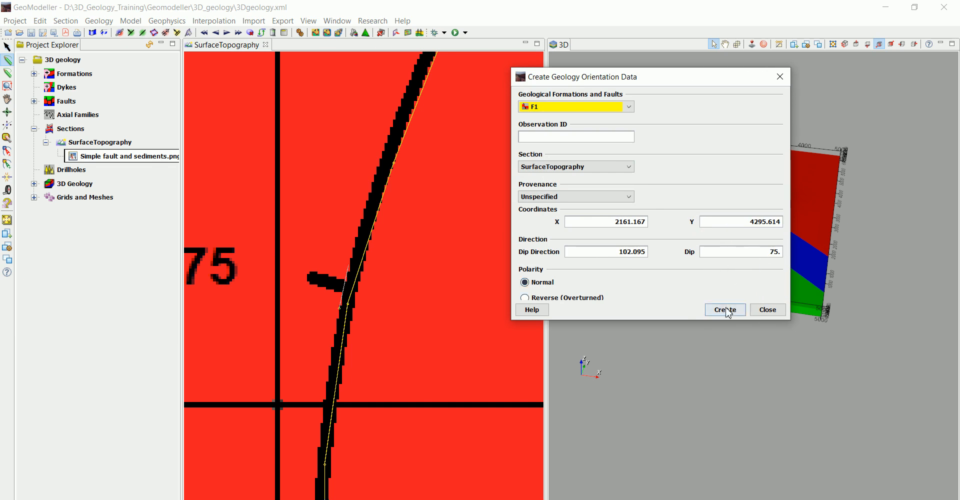
{"action": "left_click", "coordinate": [725, 309]}
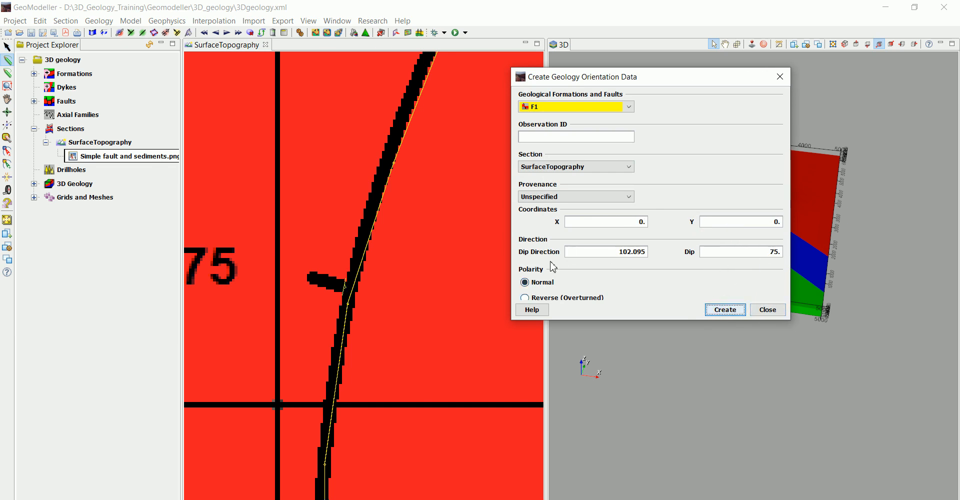
{"action": "mouse_move", "coordinate": [767, 309]}
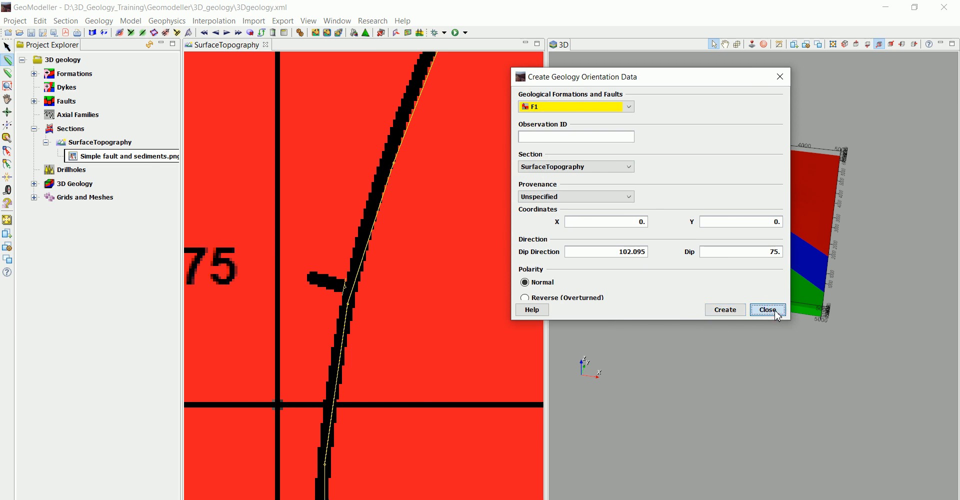
{"action": "left_click", "coordinate": [768, 310]}
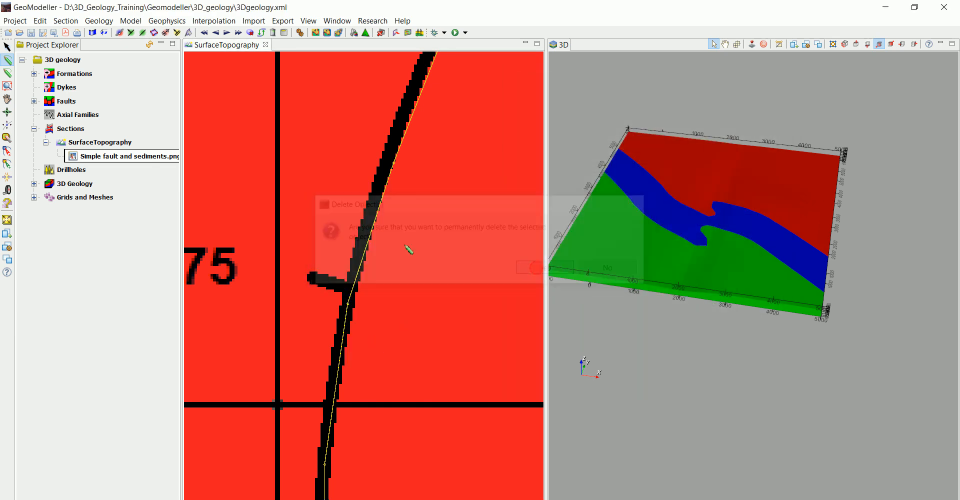
{"action": "left_click", "coordinate": [606, 268]}
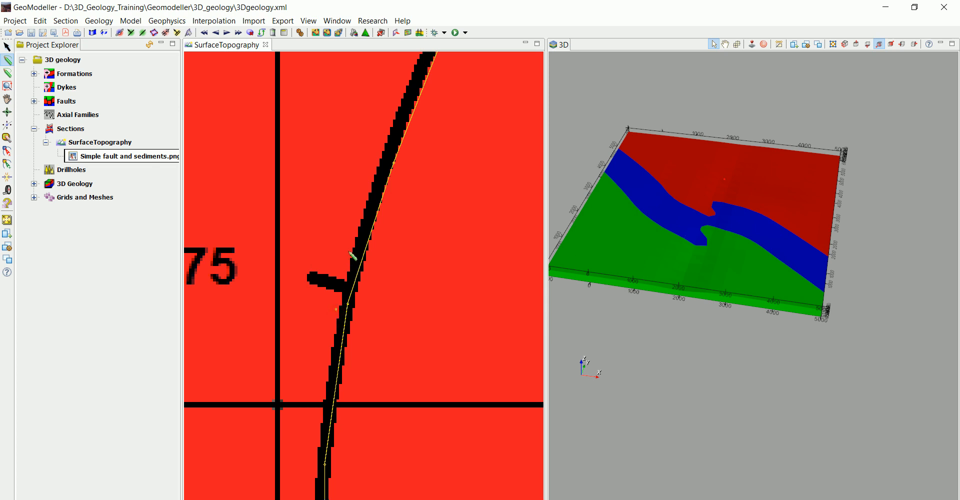
Add F1 orientation points of dip 75 and dip 80, both dipping toward about 281°
{"action": "left_click", "coordinate": [132, 33]}
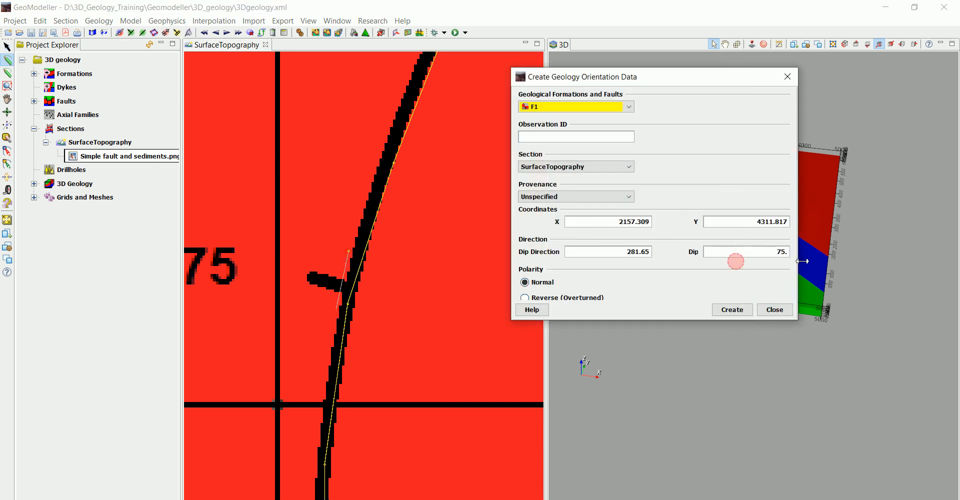
{"action": "left_click", "coordinate": [732, 309]}
{"action": "type", "text": "80"}
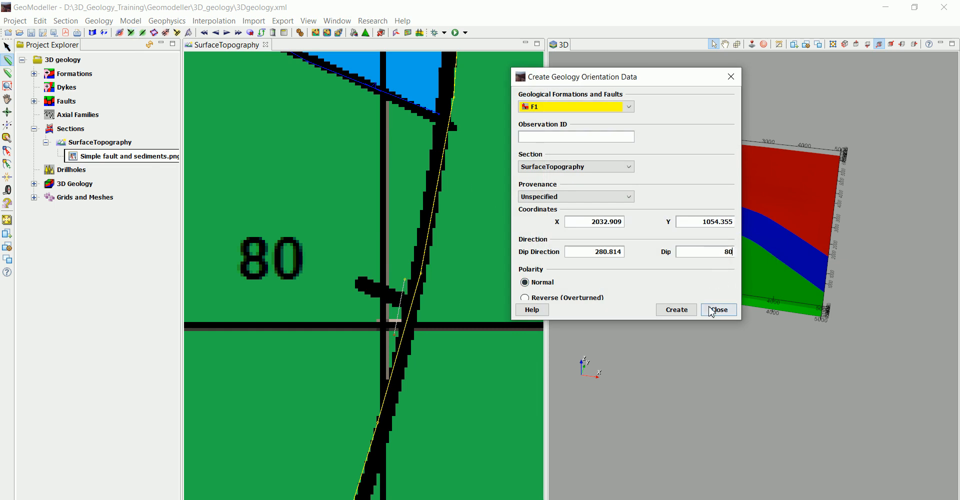
{"action": "left_click", "coordinate": [676, 309]}
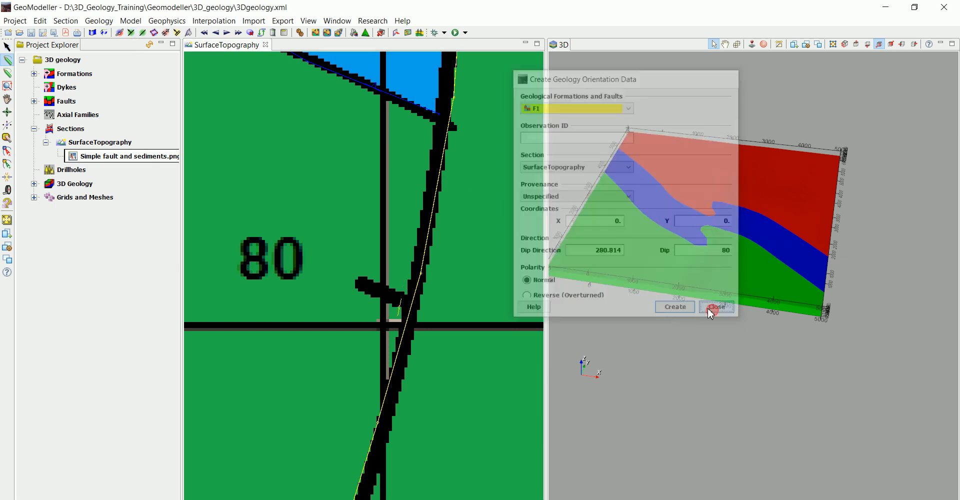
{"action": "left_click", "coordinate": [715, 306]}
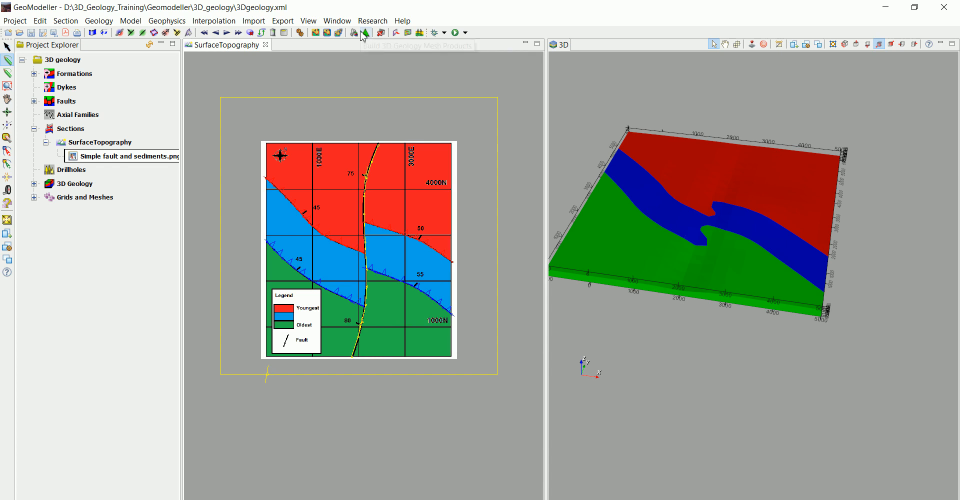
Recompute the model with all faults included and build 3D shapes for formations and faults
{"action": "left_click", "coordinate": [300, 33]}
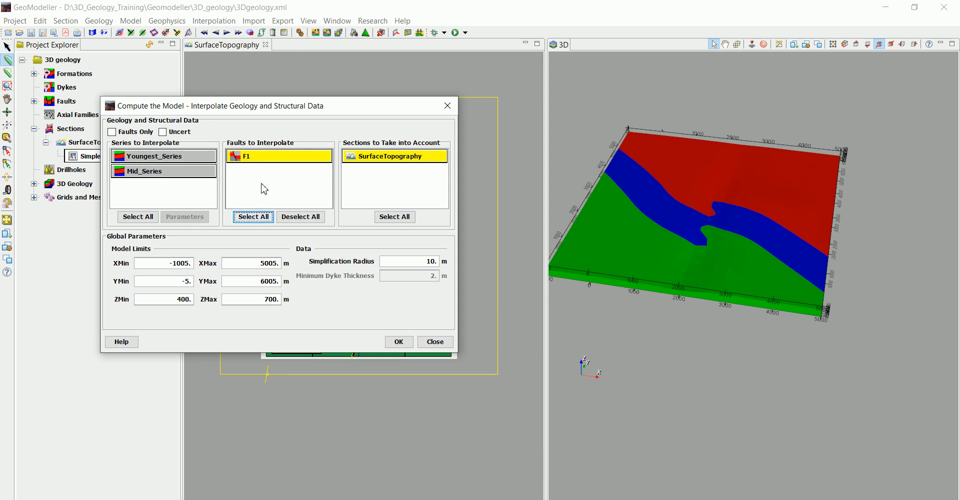
{"action": "left_click", "coordinate": [398, 342]}
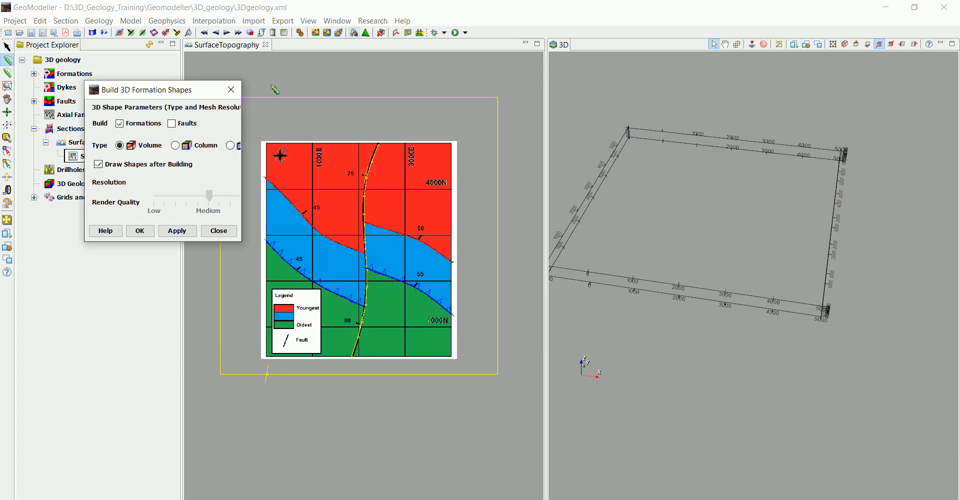
{"action": "left_click", "coordinate": [171, 123]}
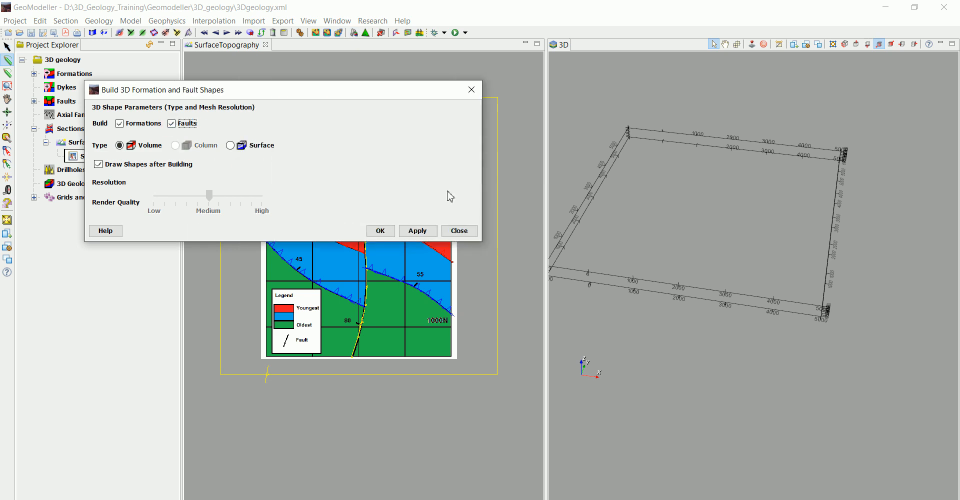
{"action": "left_click", "coordinate": [458, 230]}
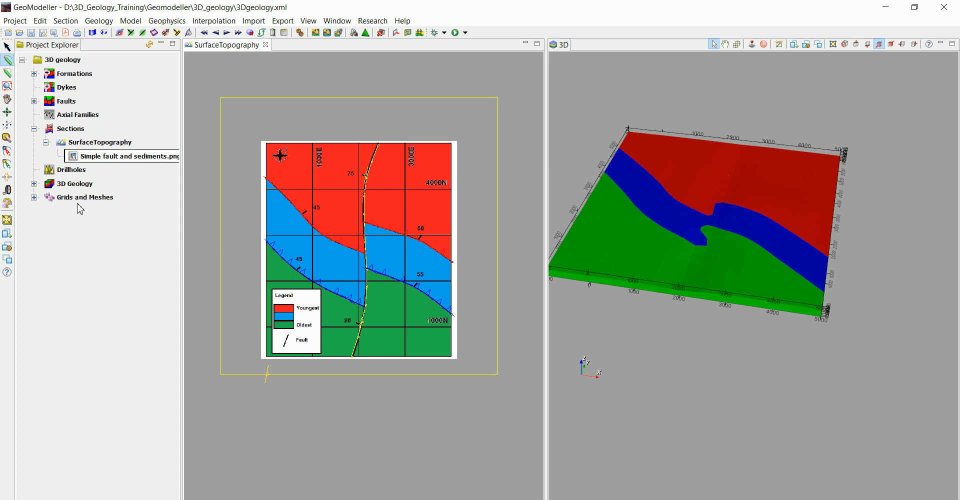
Expand 3D Geology and Mid_Series to show volumes and F1 surfaces, viewing the model from above
{"action": "left_click", "coordinate": [35, 183]}
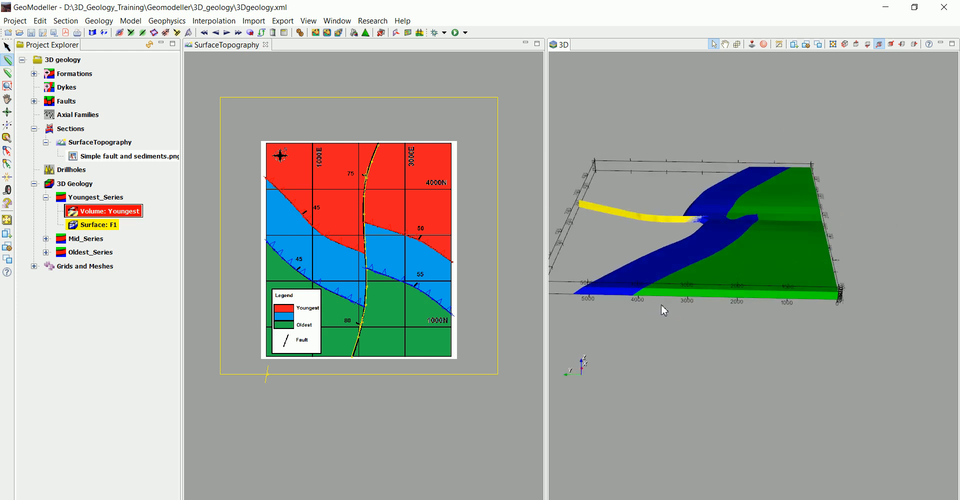
{"action": "scroll", "scroll_direction": "up", "scroll_amount": 3}
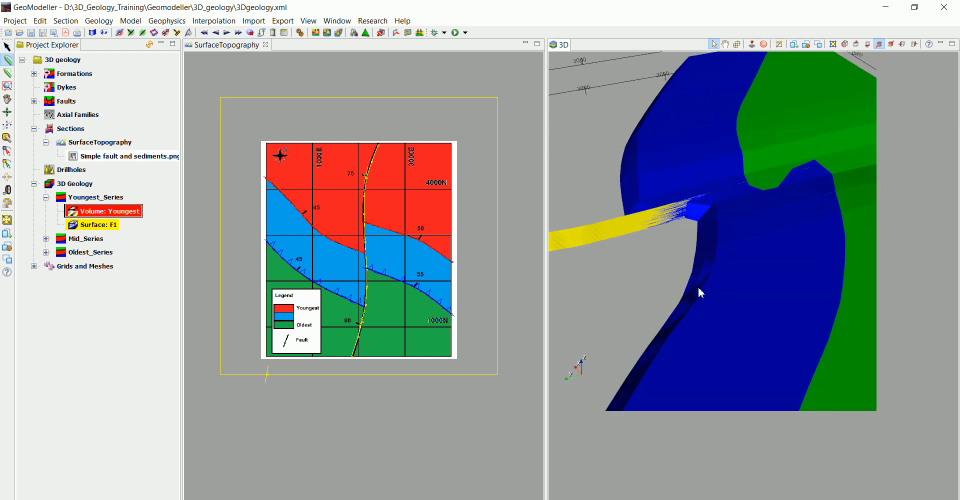
{"action": "left_click_drag", "start_coordinate": [701, 293], "coordinate": [666, 258]}
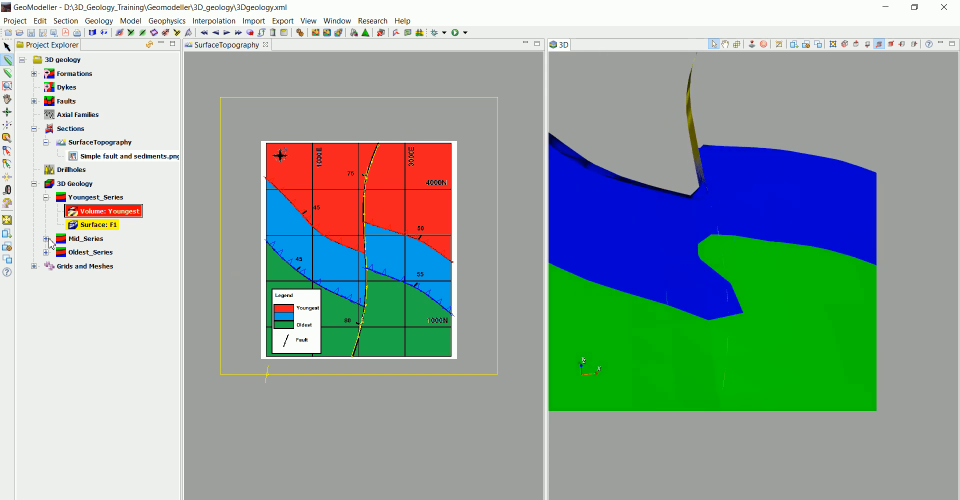
{"action": "left_click", "coordinate": [46, 238]}
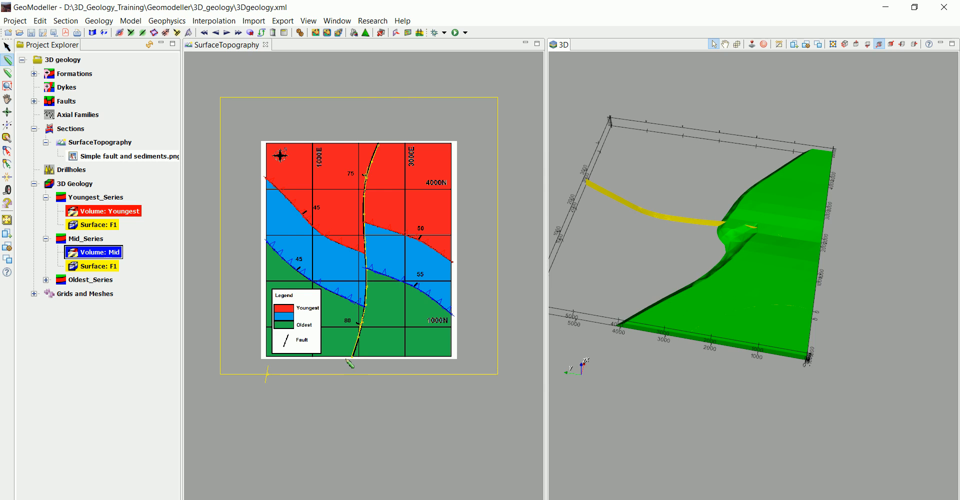
{"action": "mouse_move", "coordinate": [275, 379]}
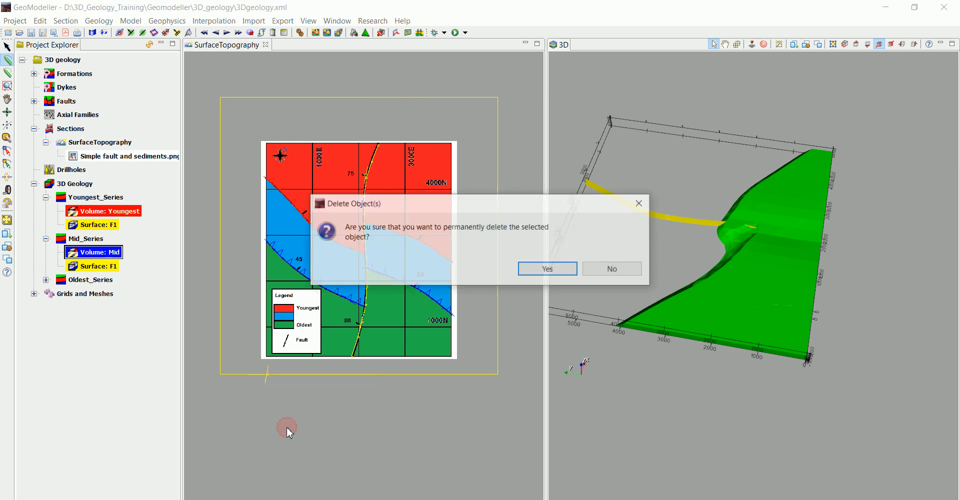
Delete the old 3D shapes, recompute the model with F1 and rebuild the formation and fault shapes
{"action": "left_click", "coordinate": [612, 268]}
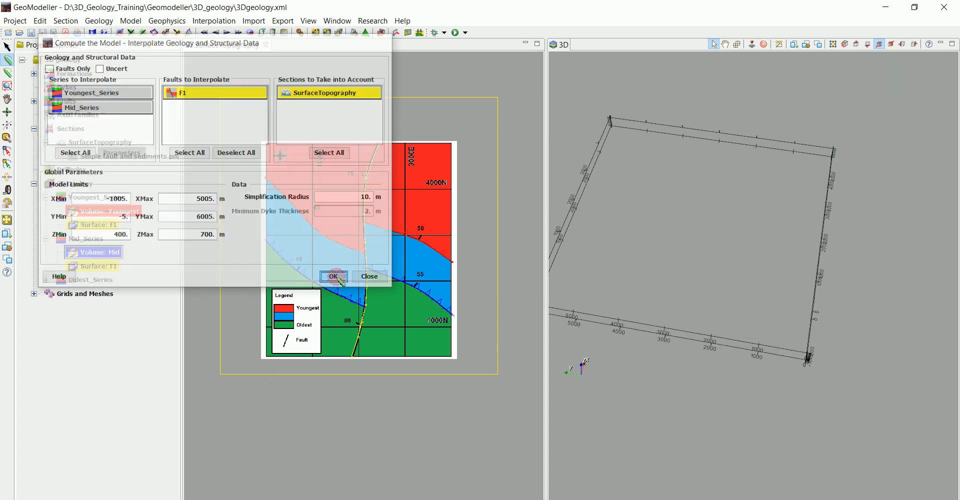
{"action": "left_click", "coordinate": [333, 277]}
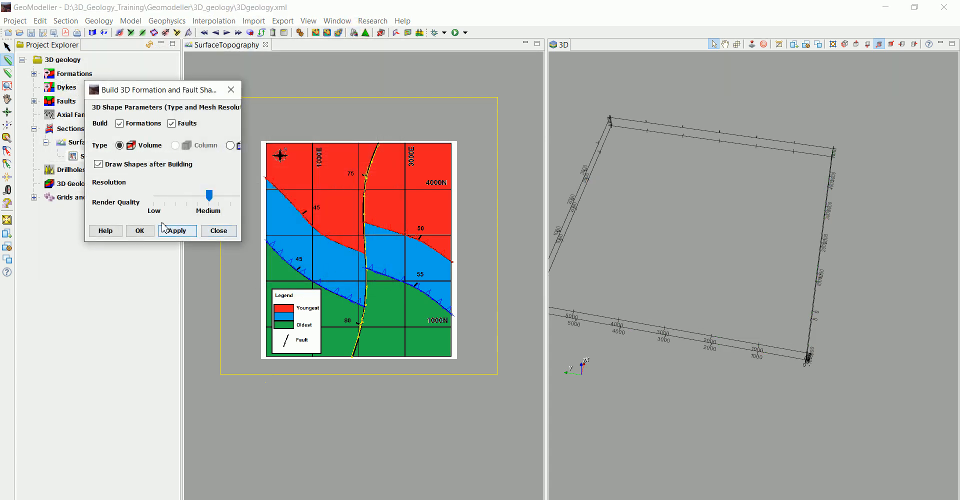
{"action": "left_click", "coordinate": [218, 230]}
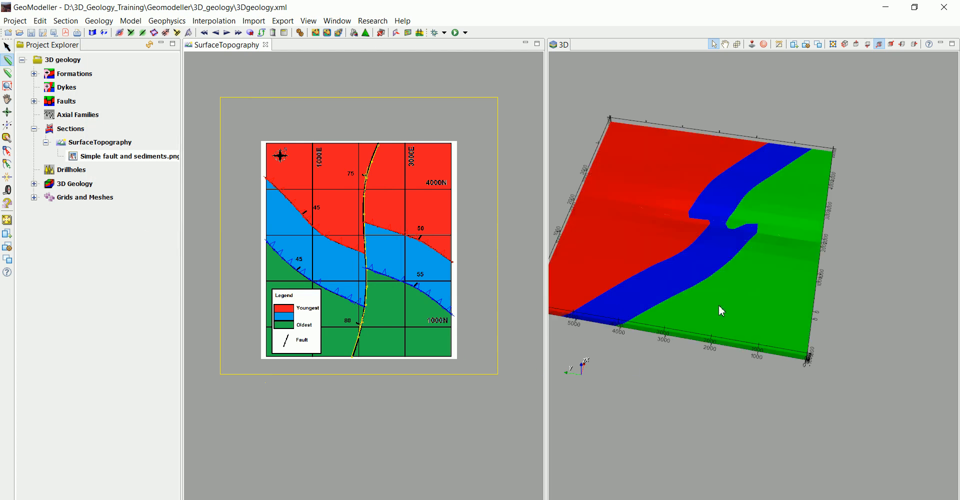
Expand Youngest_Series under 3D Geology and orbit to show layers offset along the yellow F1 plane
{"action": "left_click_drag", "start_coordinate": [721, 310], "coordinate": [625, 222]}
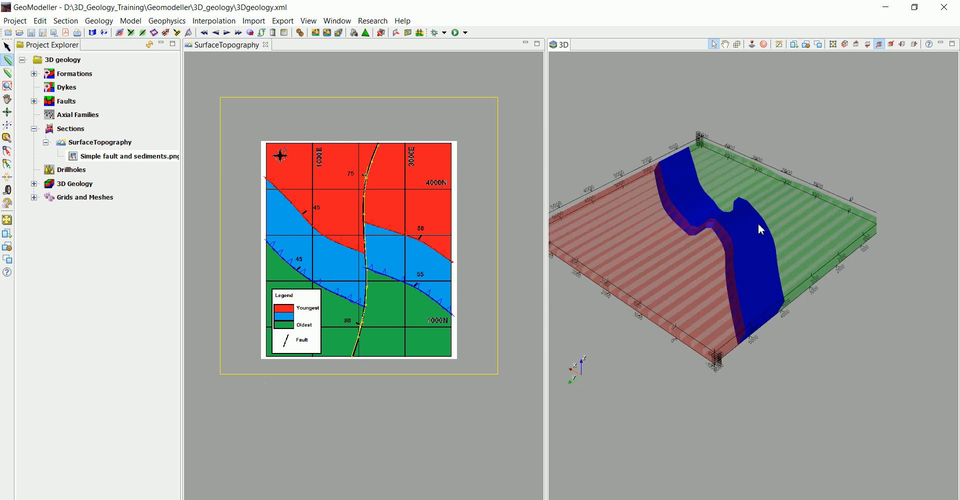
{"action": "mouse_move", "coordinate": [142, 218]}
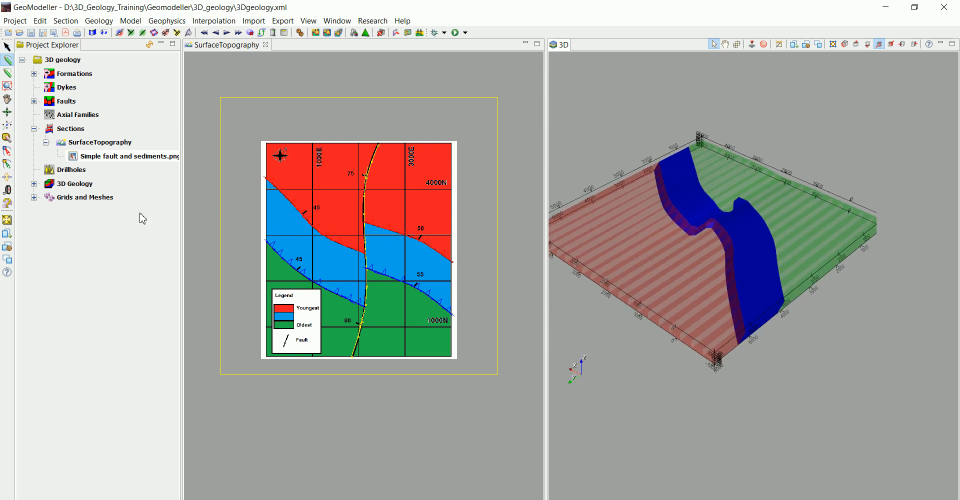
{"action": "left_click", "coordinate": [35, 183]}
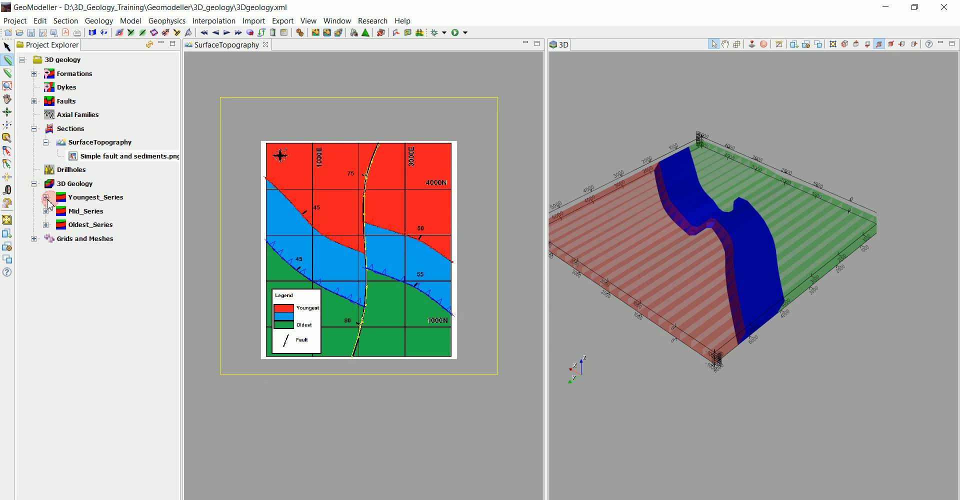
{"action": "left_click", "coordinate": [47, 197]}
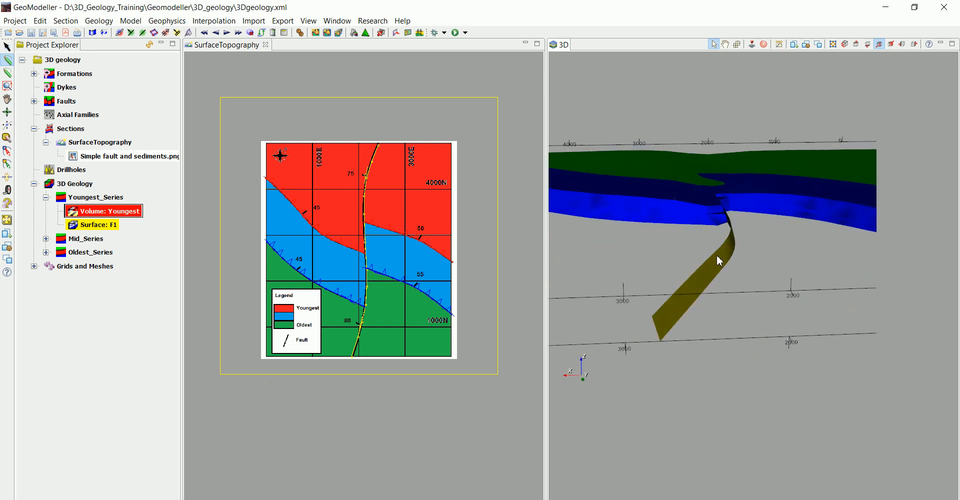
{"action": "left_click_drag", "start_coordinate": [720, 260], "coordinate": [786, 204]}
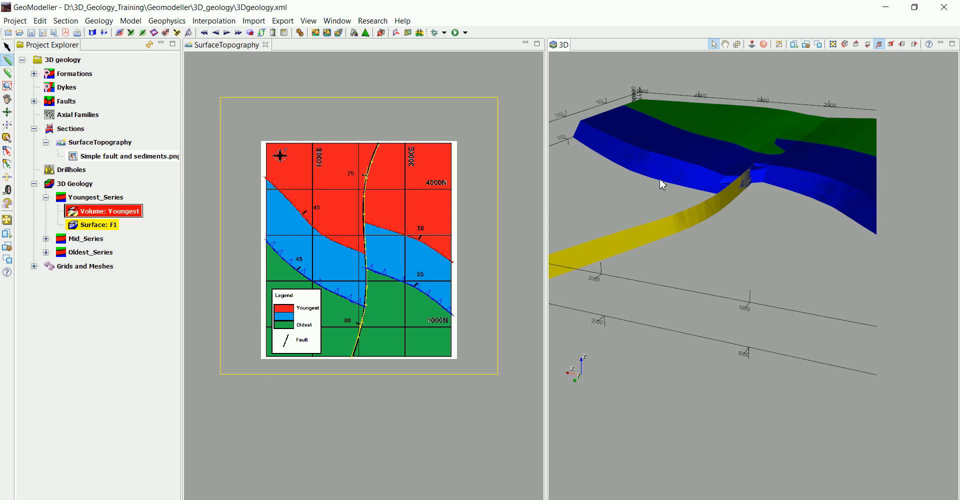
{"action": "mouse_move", "coordinate": [337, 282]}
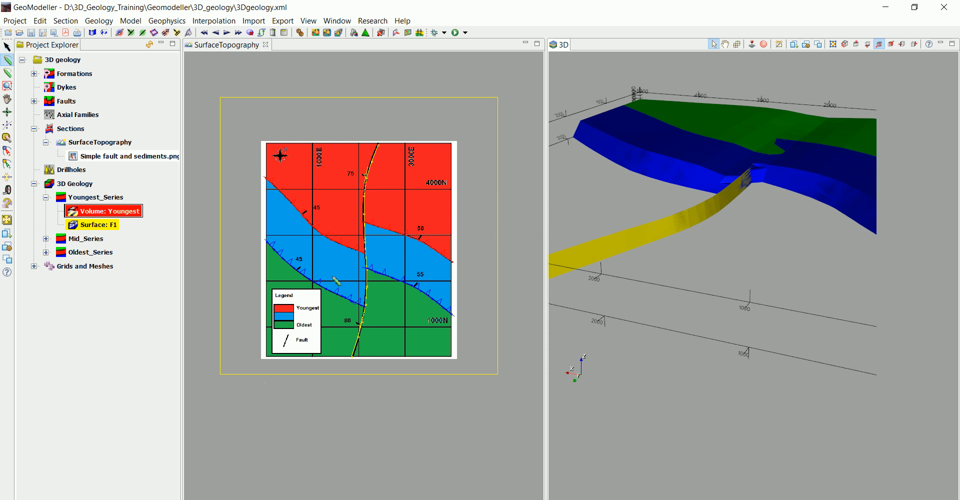